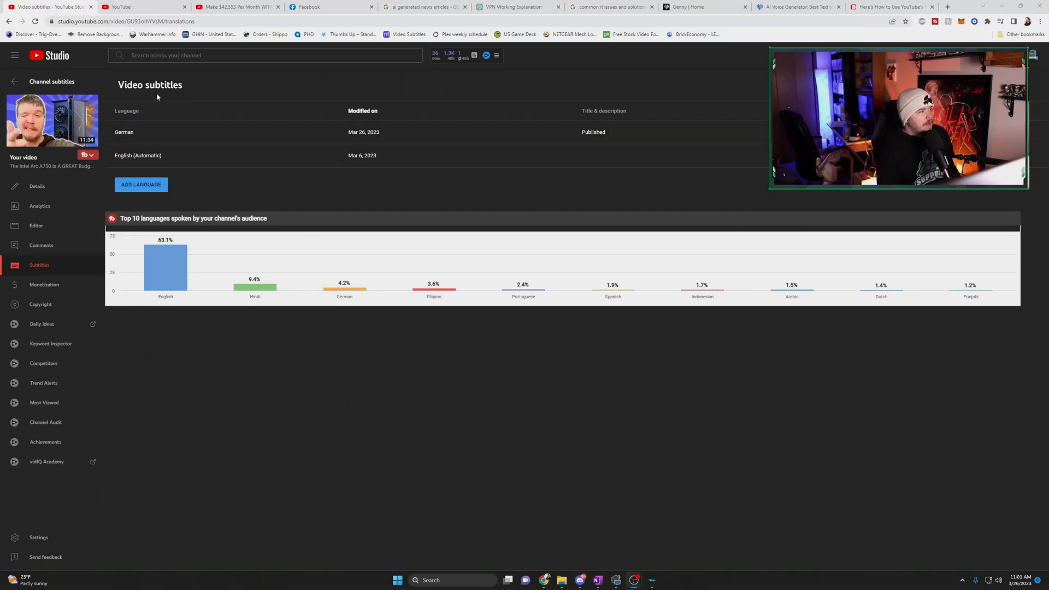
mouse_move(34, 271)
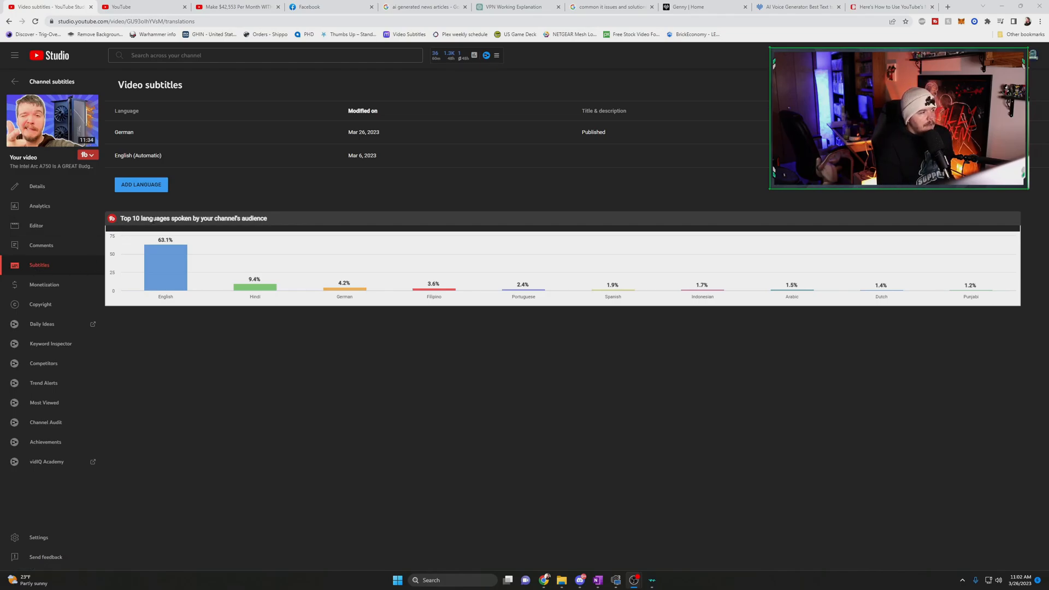
mouse_move(148, 273)
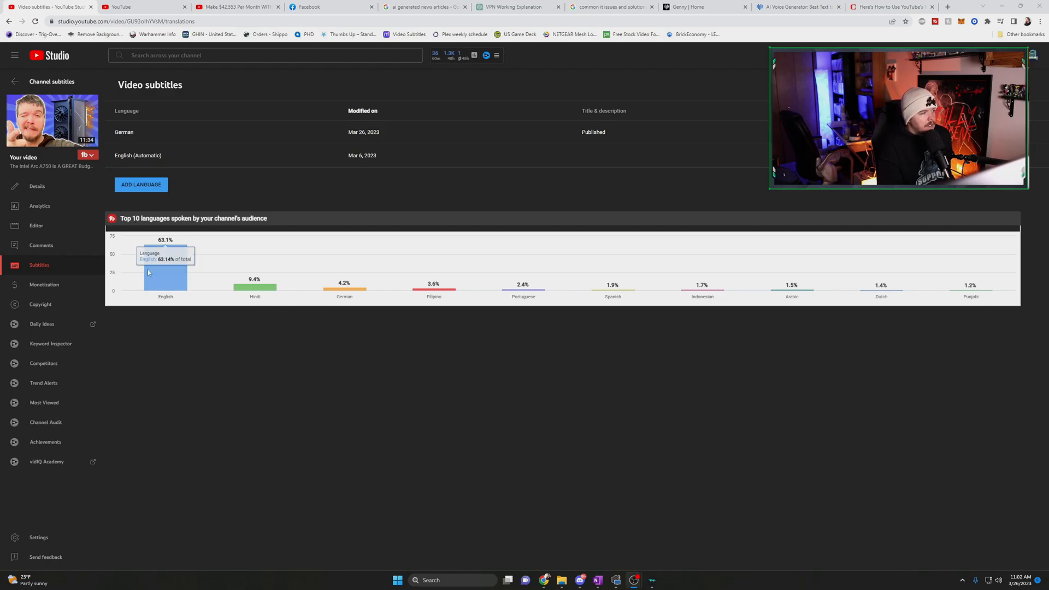
mouse_move(345, 293)
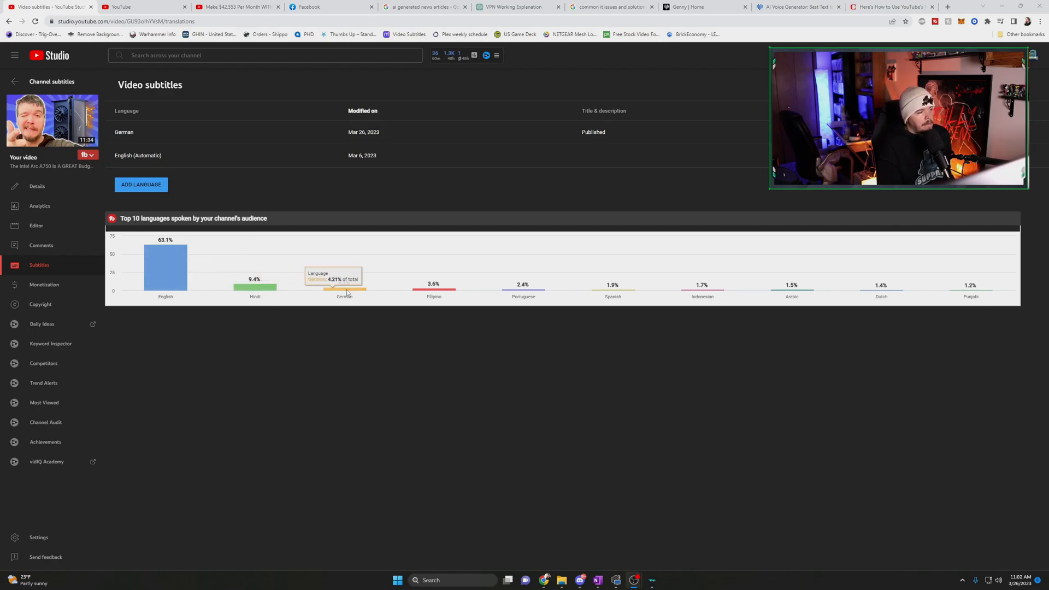
mouse_move(511, 294)
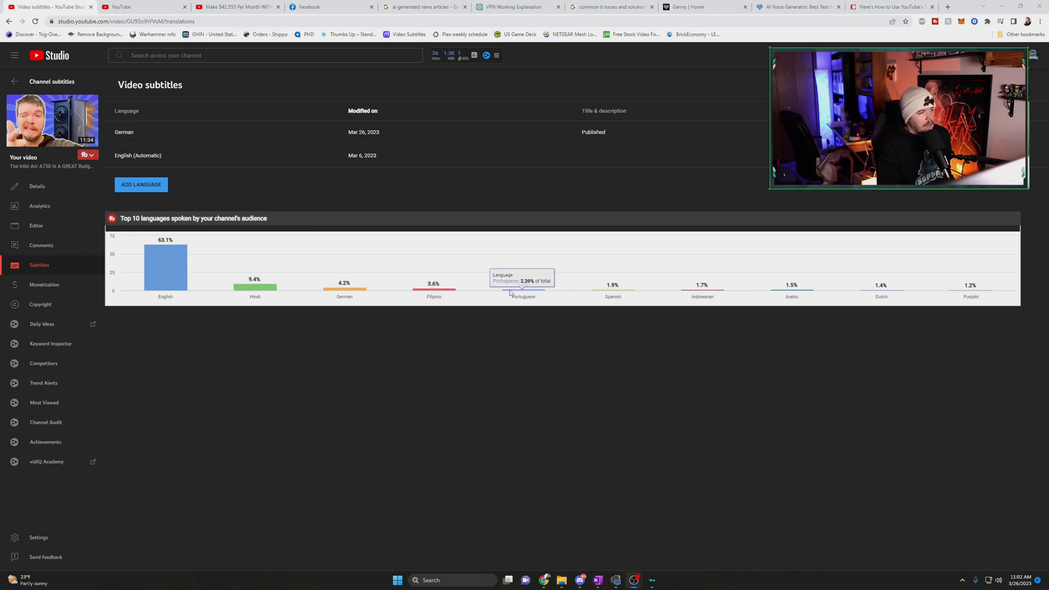
mouse_move(791, 288)
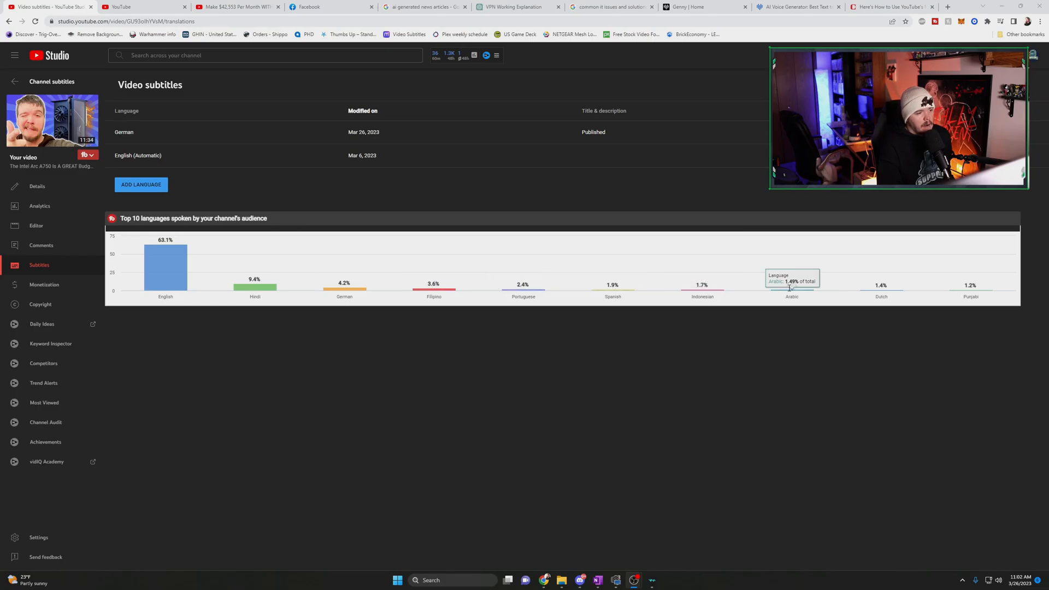
mouse_move(791, 293)
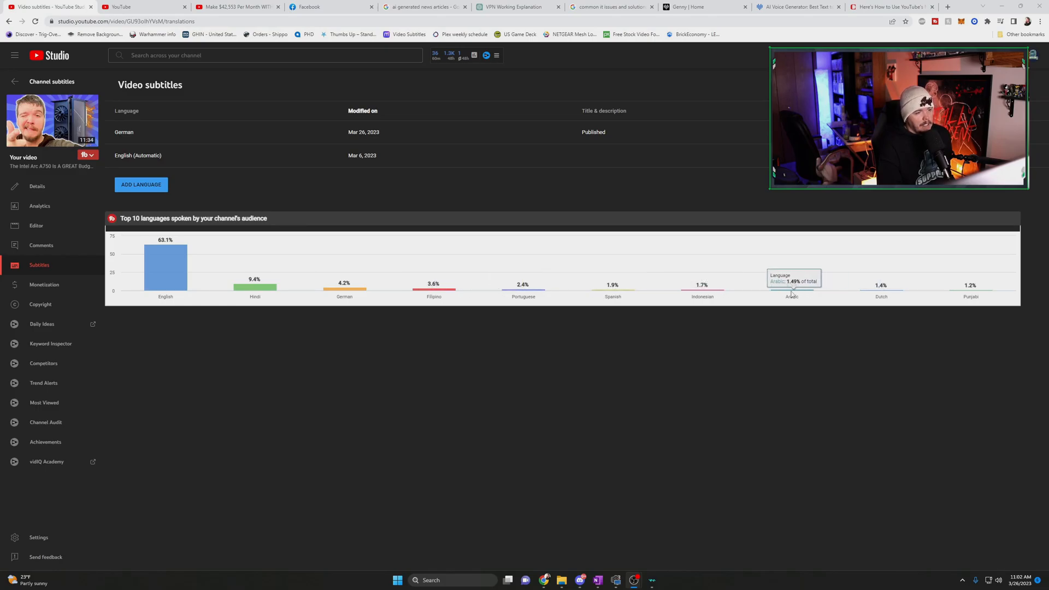
mouse_move(881, 290)
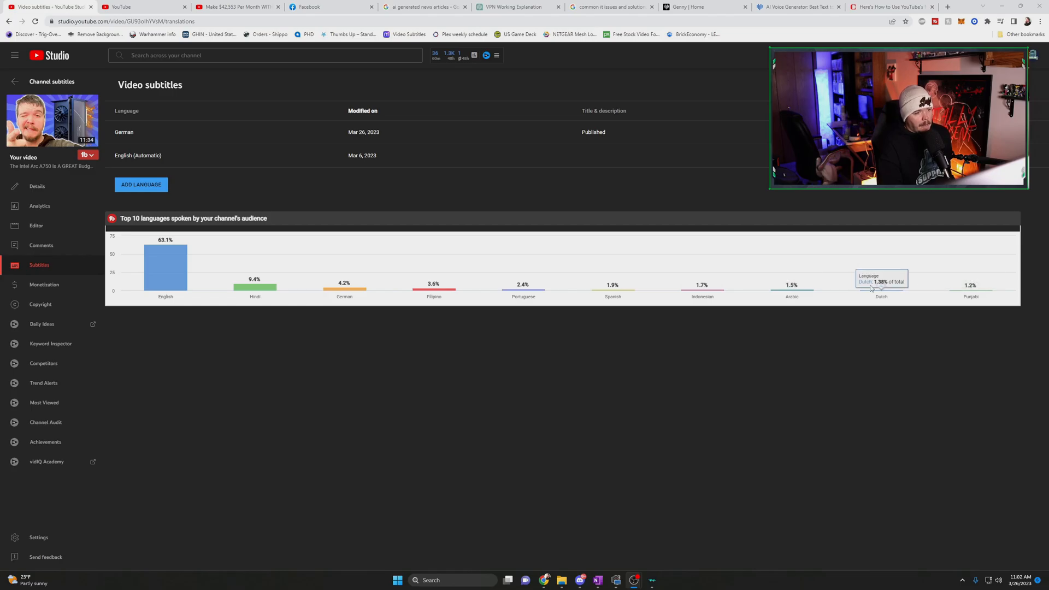
mouse_move(535, 292)
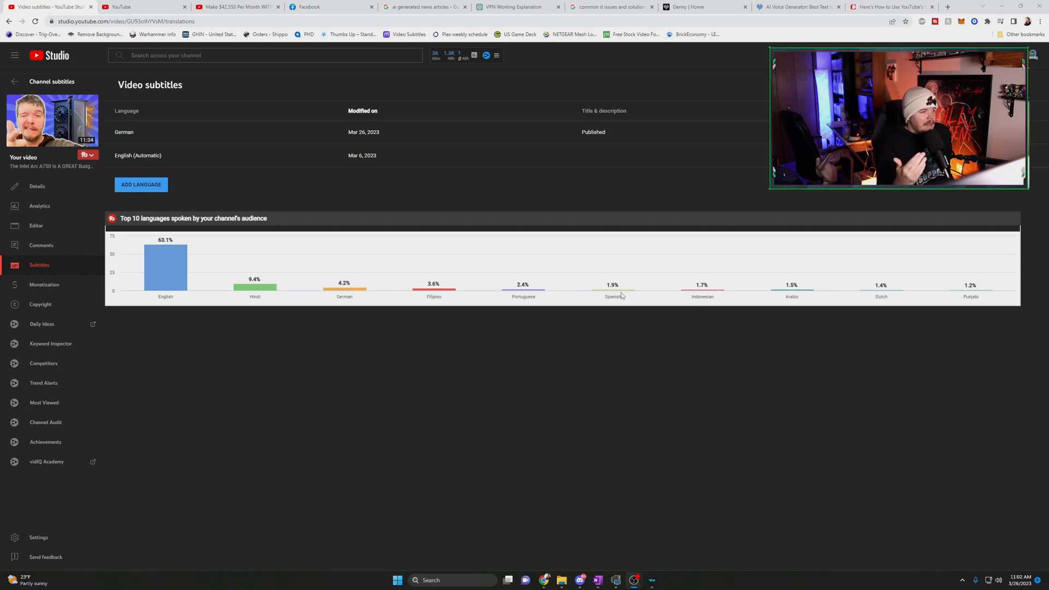
mouse_move(970, 291)
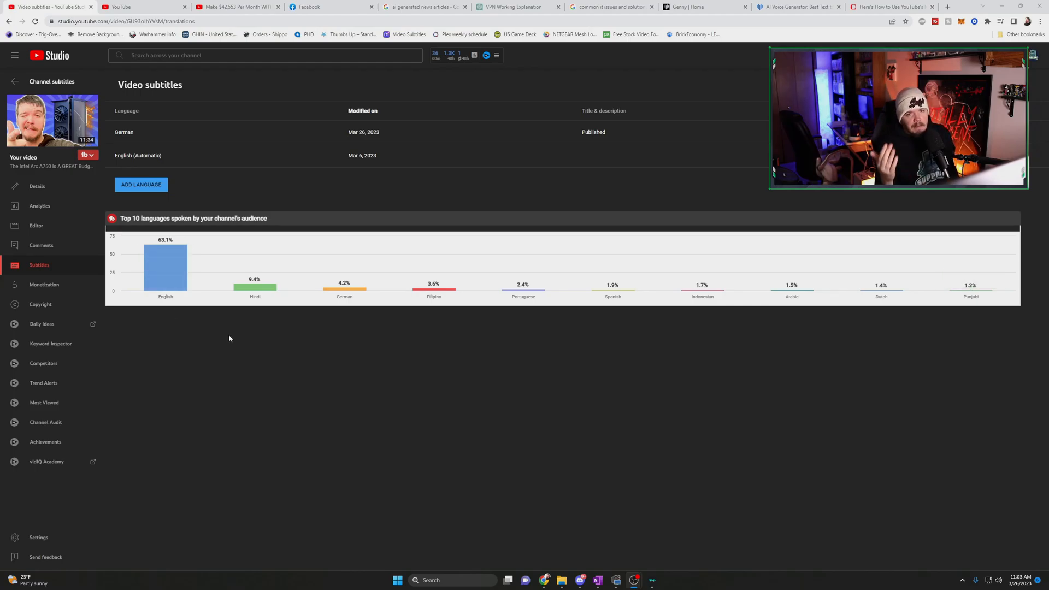
mouse_move(223, 314)
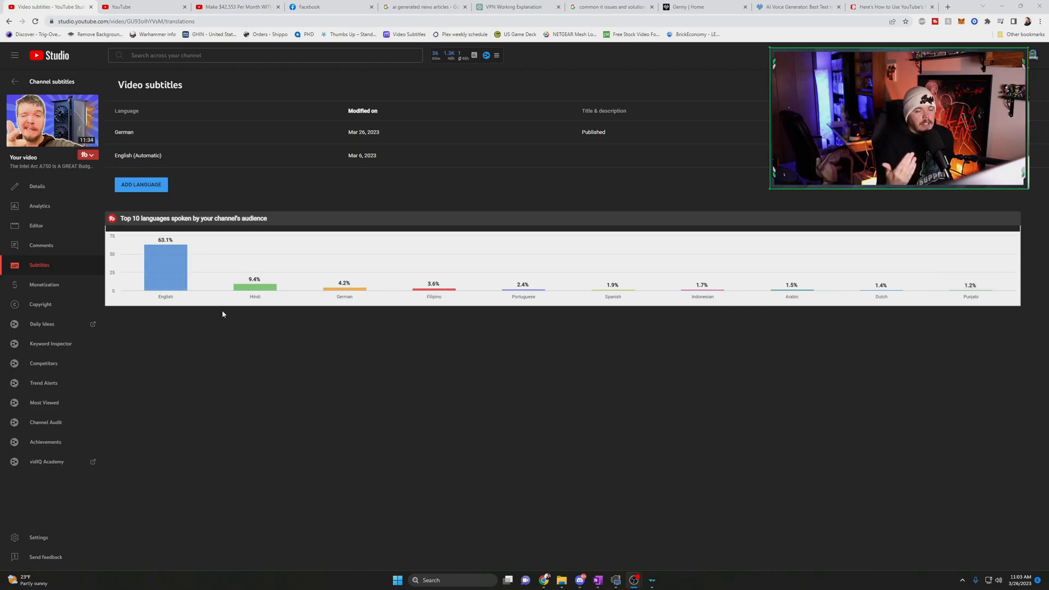
mouse_move(166, 267)
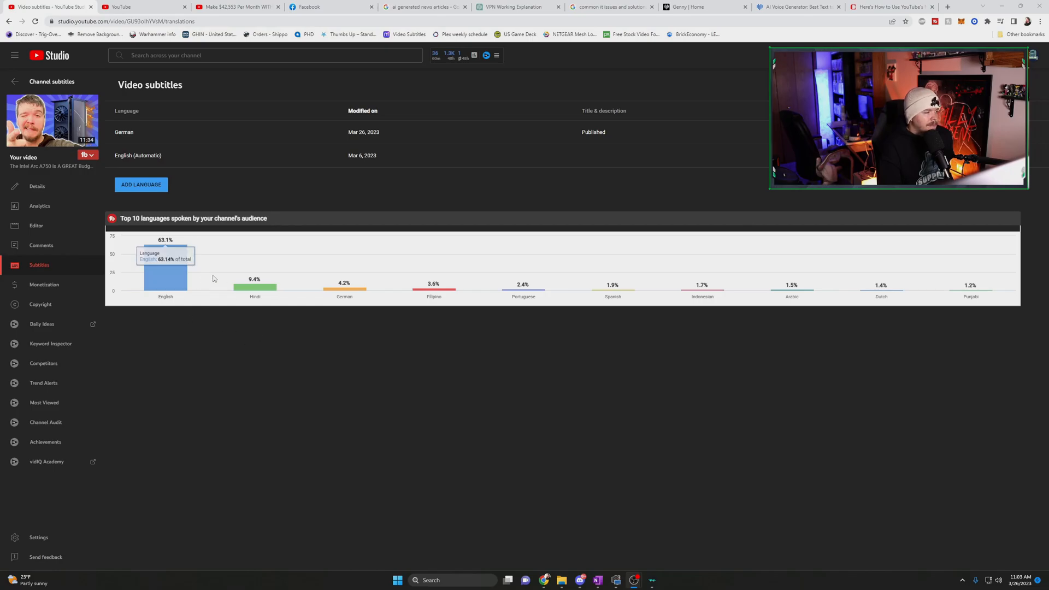
mouse_move(249, 289)
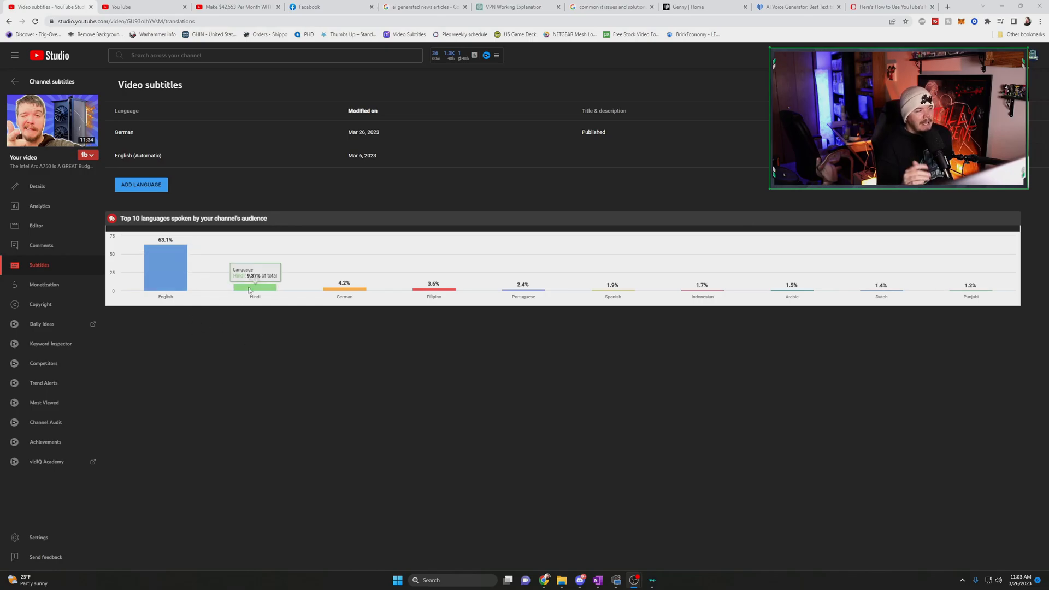
mouse_move(352, 292)
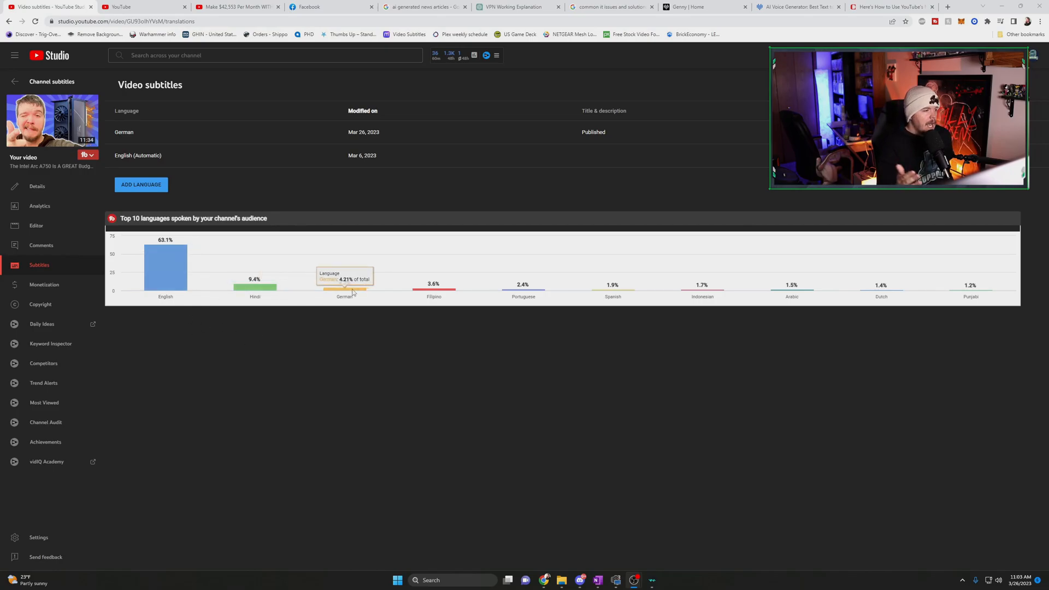
mouse_move(176, 189)
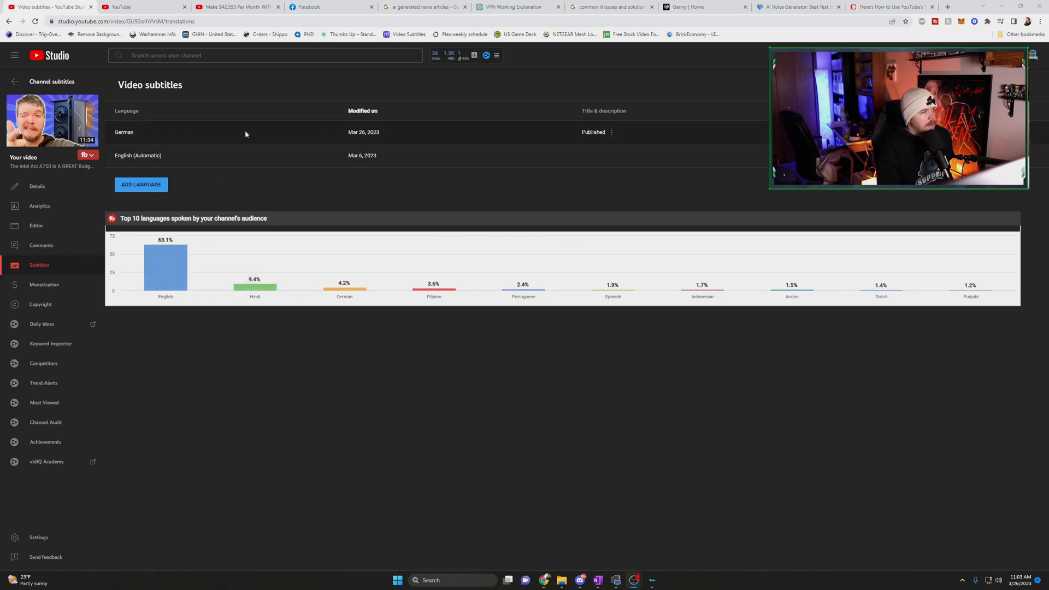
mouse_move(345, 293)
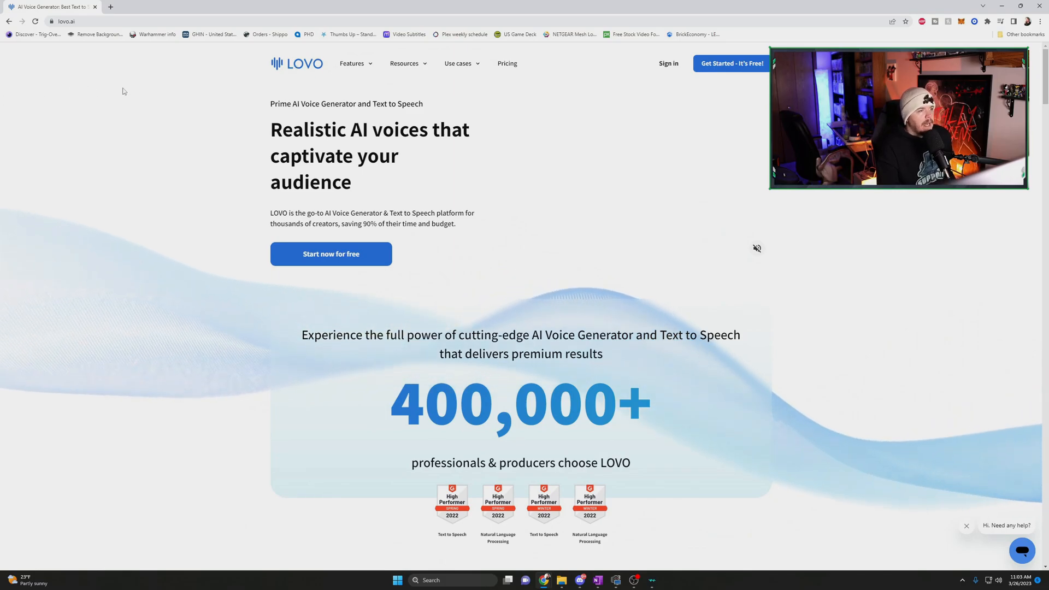
mouse_move(859, 225)
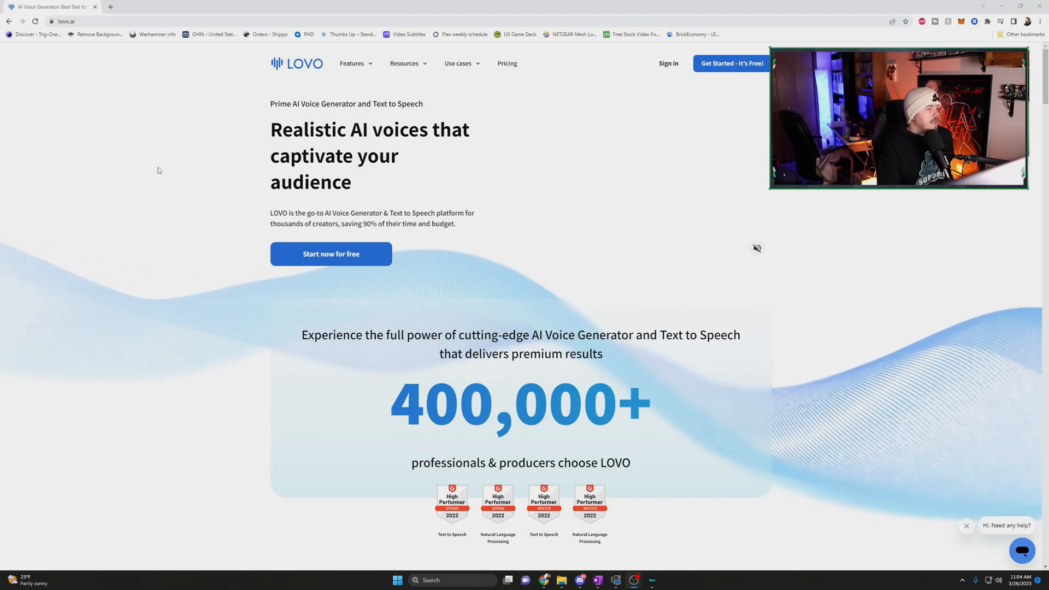
mouse_move(360, 89)
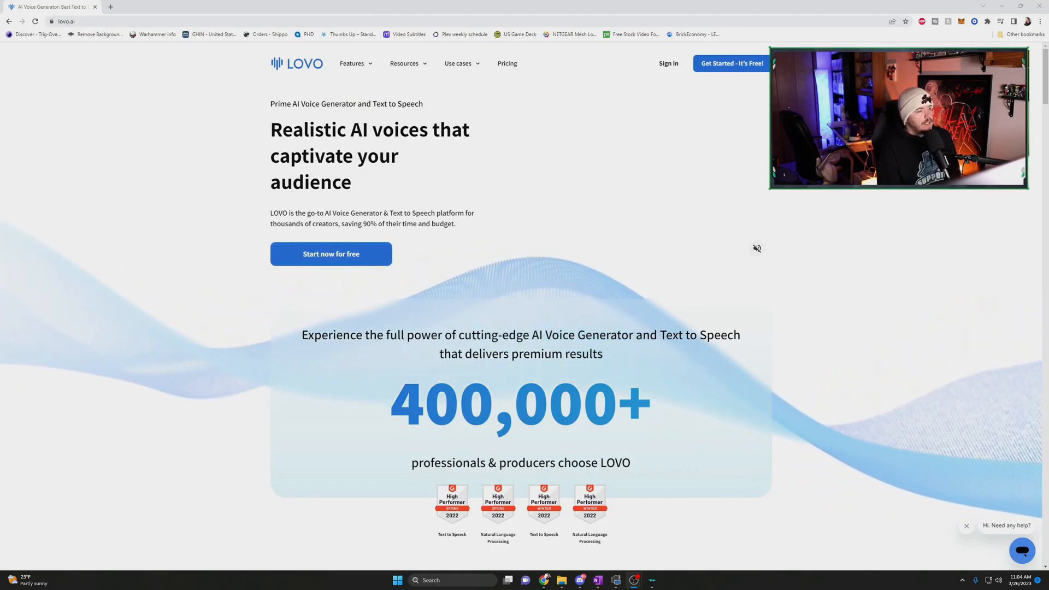
Scroll the LOVO homepage through Emotional Voices, pitch control and the voice demo down to Video Dubbing.
scroll("down", 3)
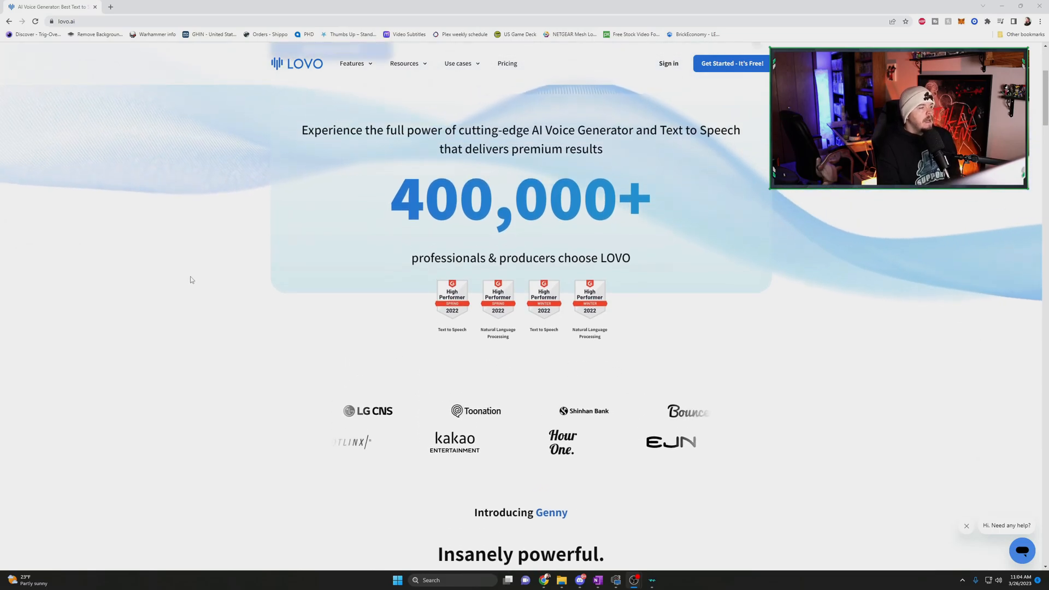
scroll("up", 3)
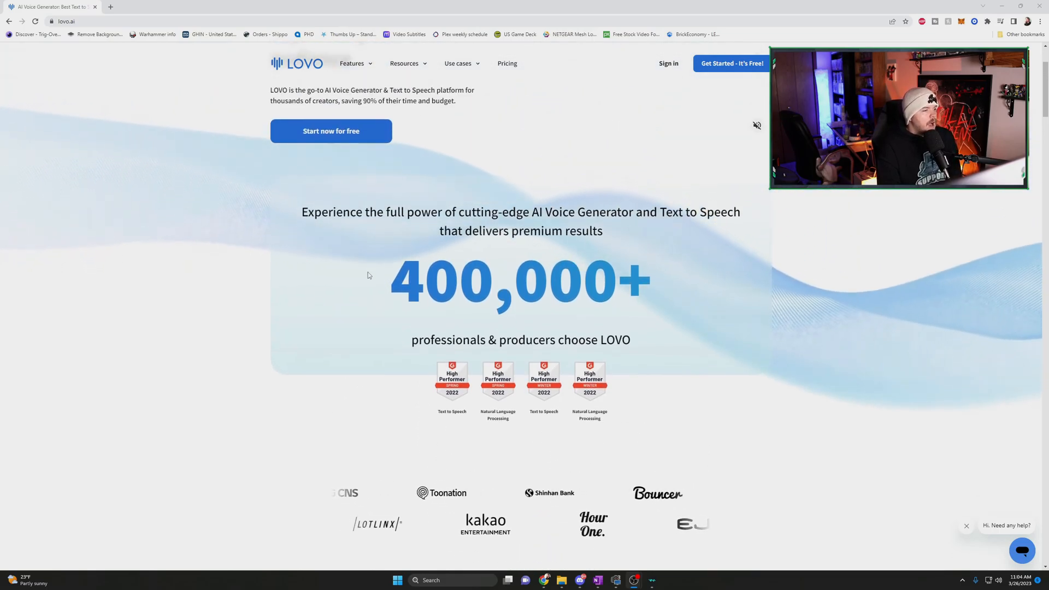
scroll("down", 3)
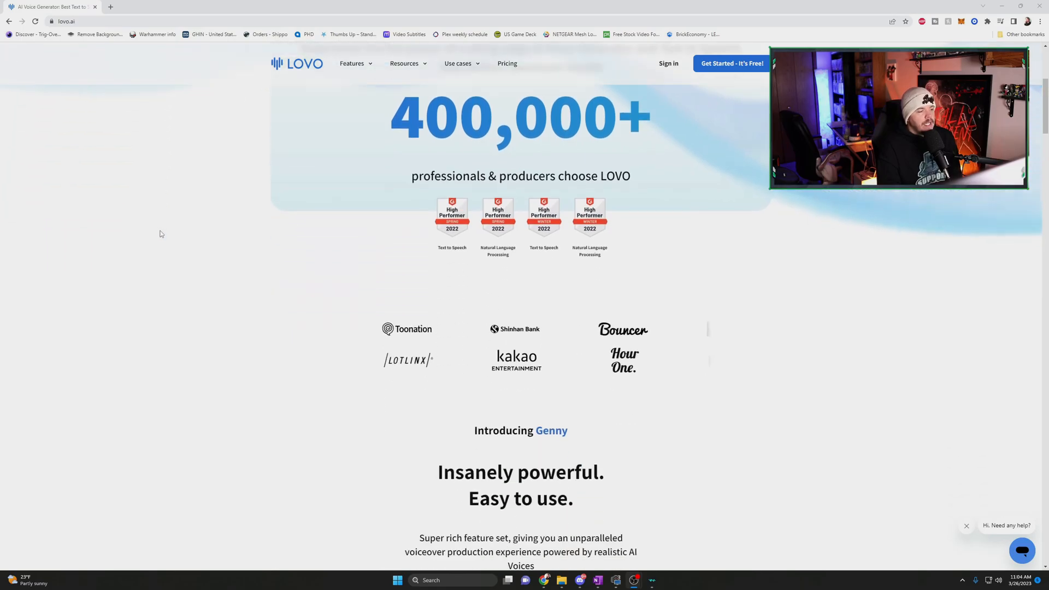
scroll("down", 3)
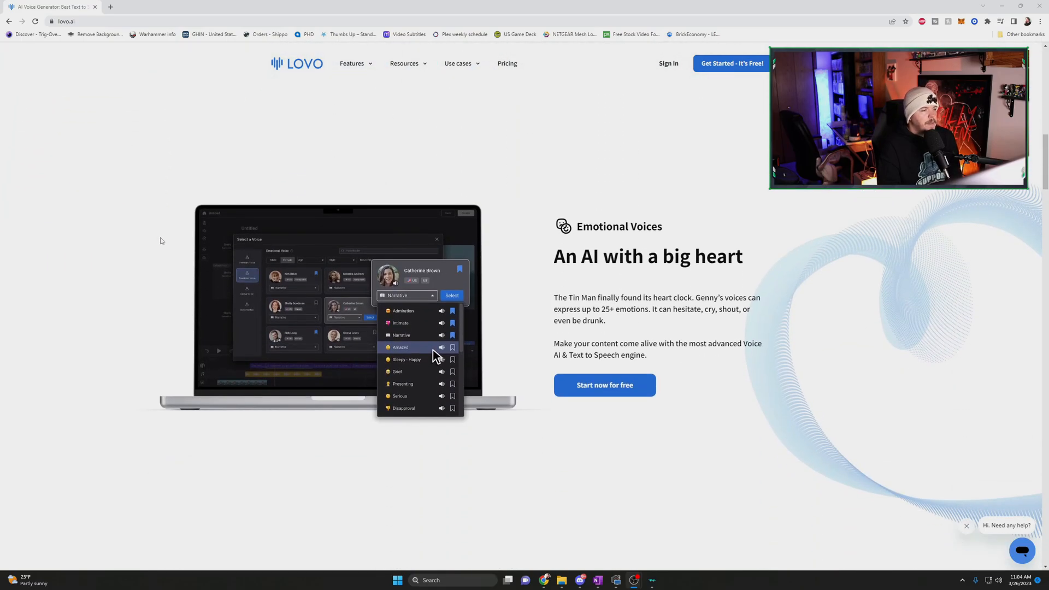
mouse_move(446, 201)
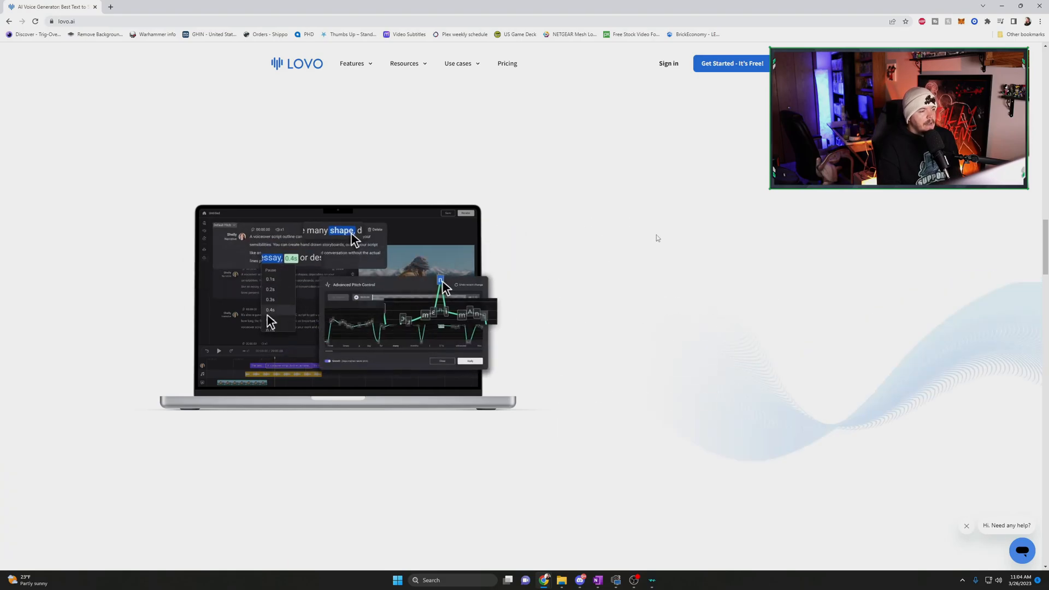
scroll("down", 3)
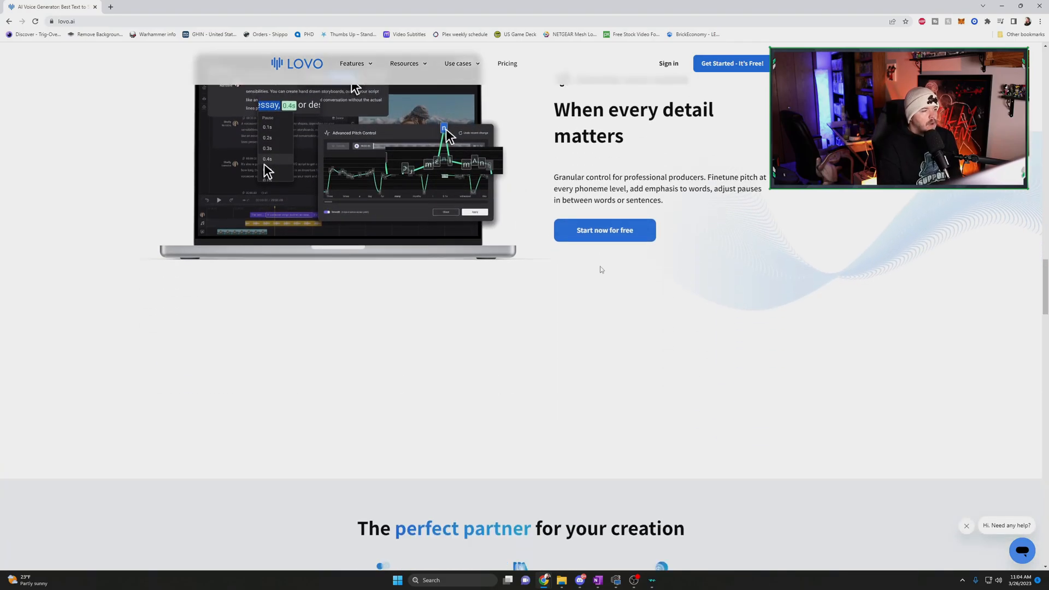
scroll("down", 3)
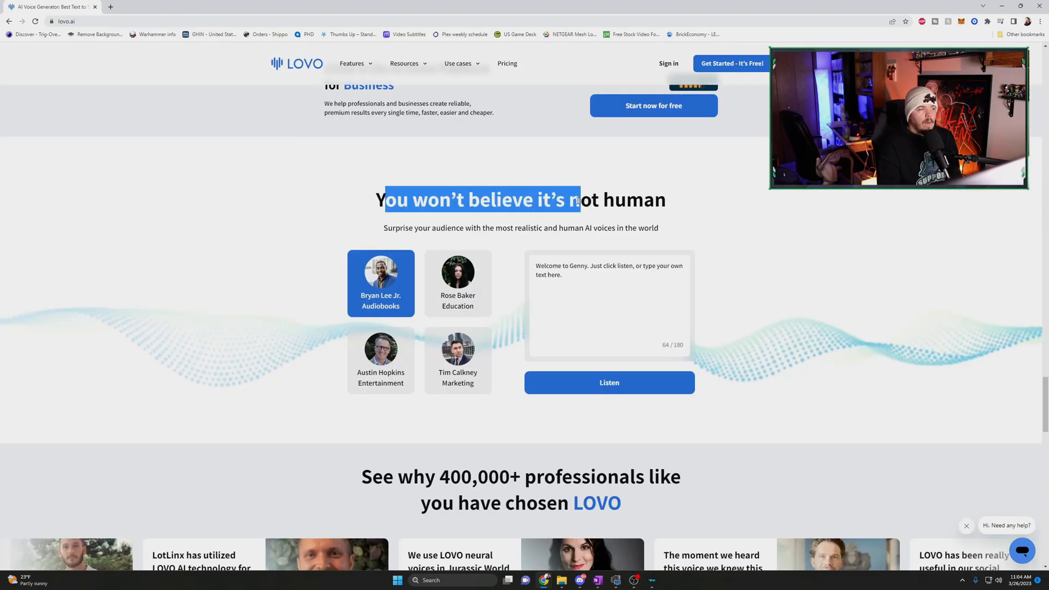
scroll("down", 3)
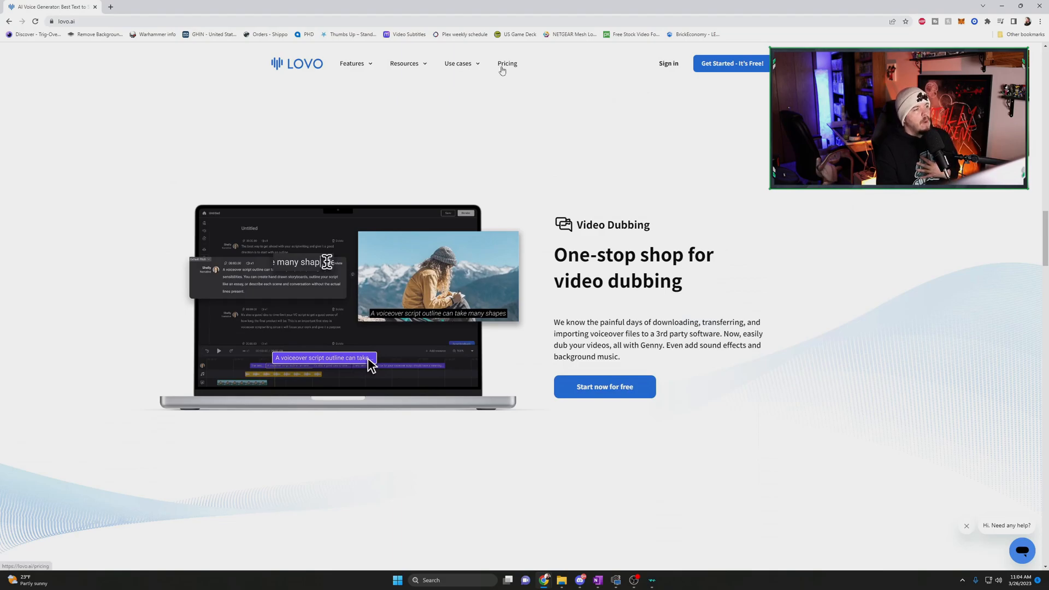
left_click(507, 63)
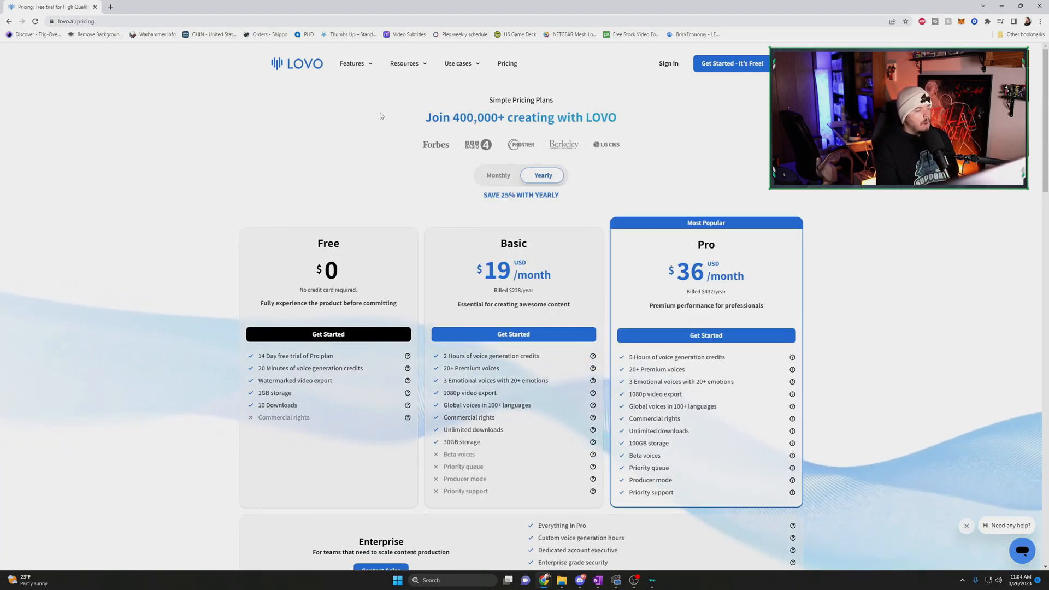
scroll("down", 3)
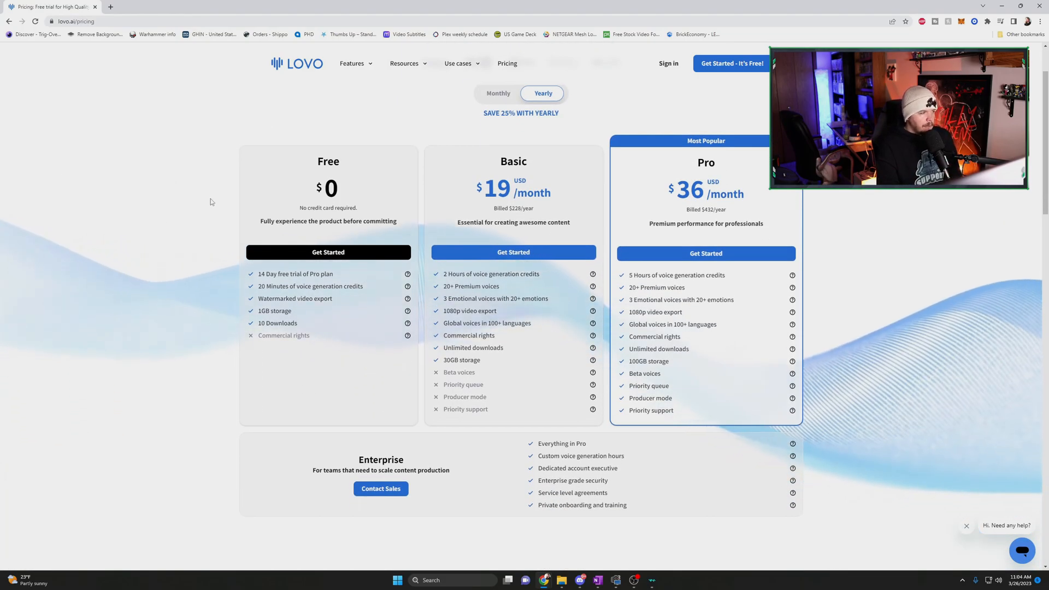
left_click_drag(275, 273, 332, 273)
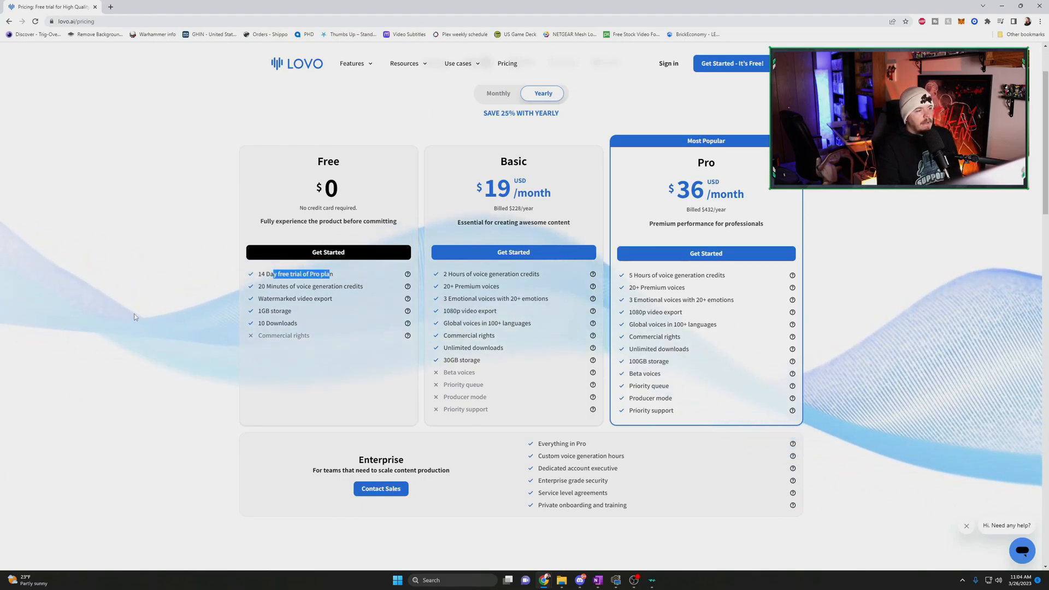
mouse_move(127, 243)
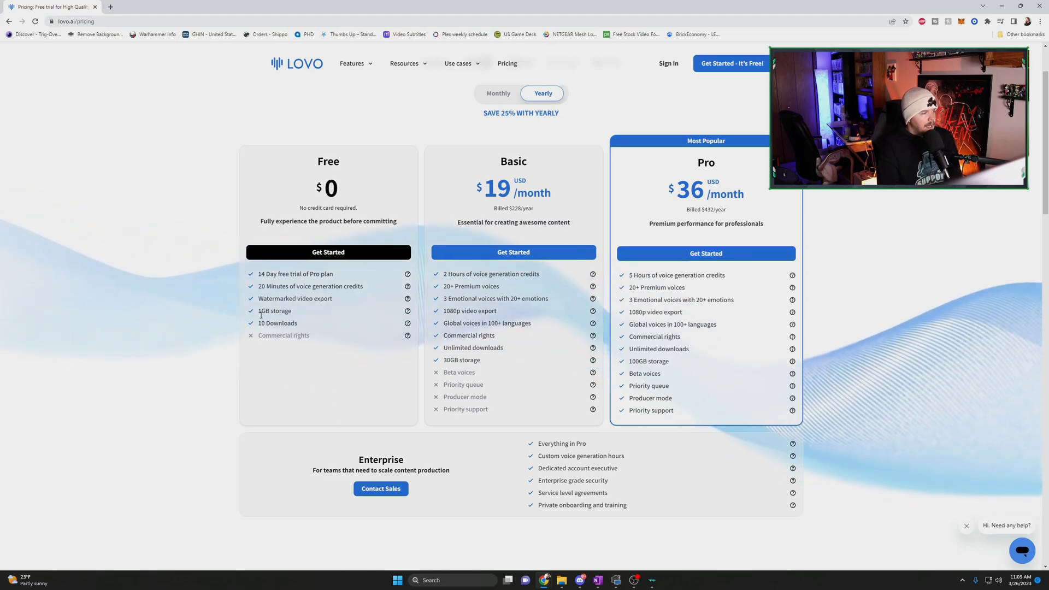
mouse_move(304, 387)
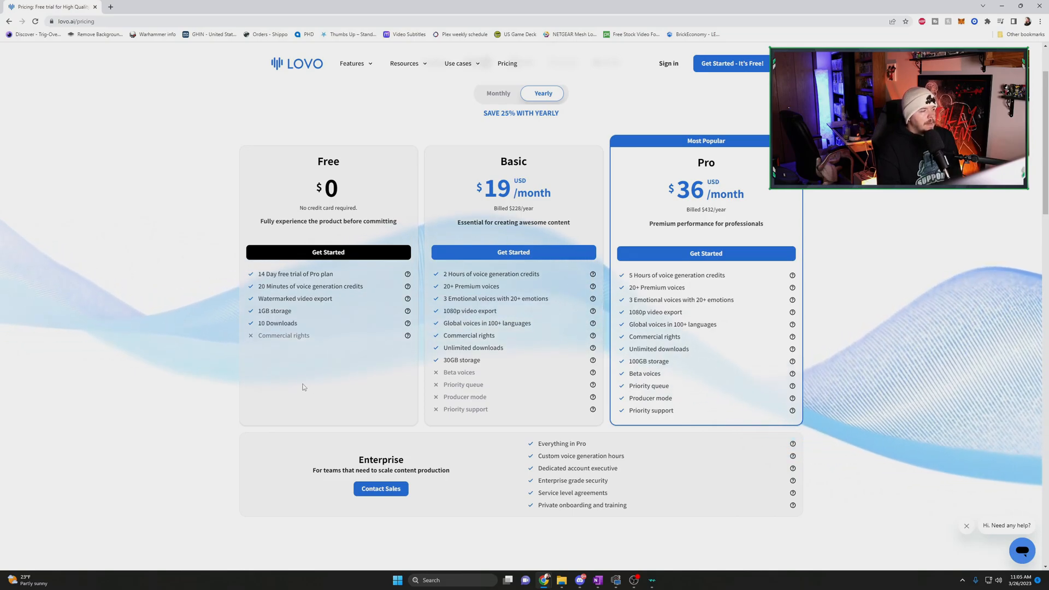
double_click(283, 336)
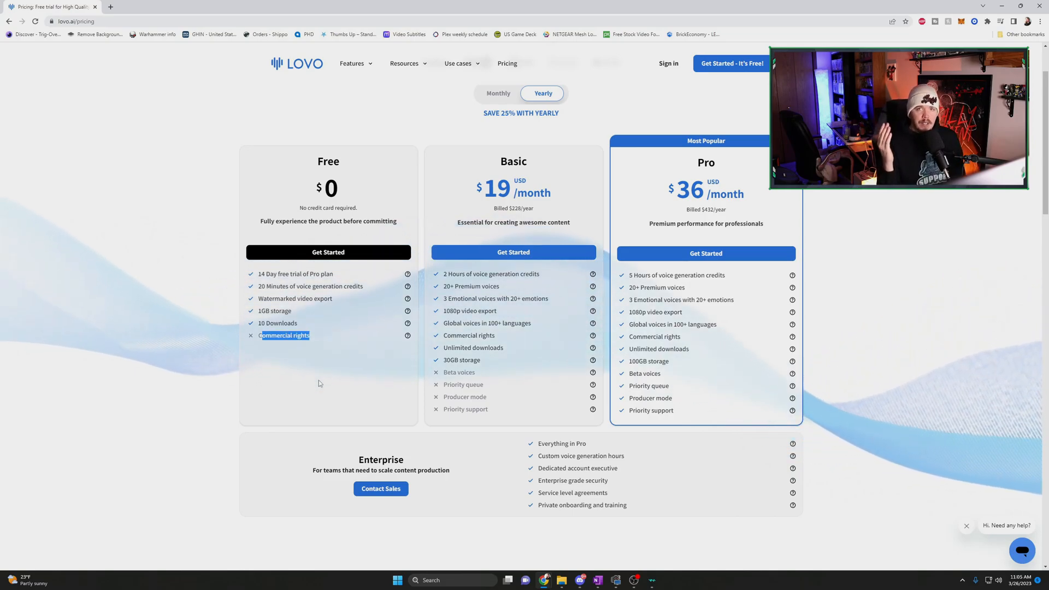
mouse_move(164, 264)
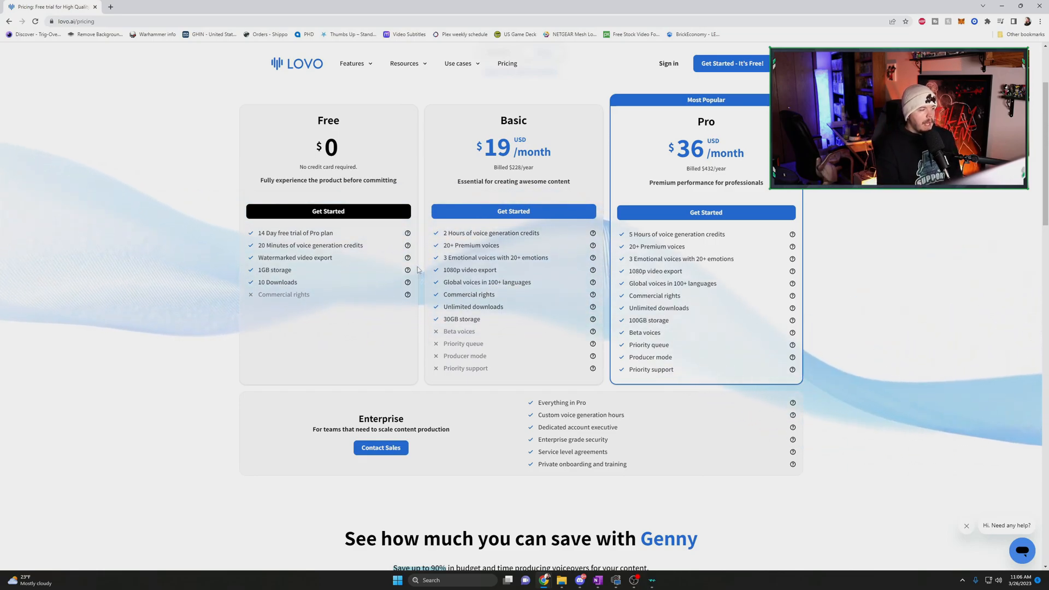
scroll("up", 3)
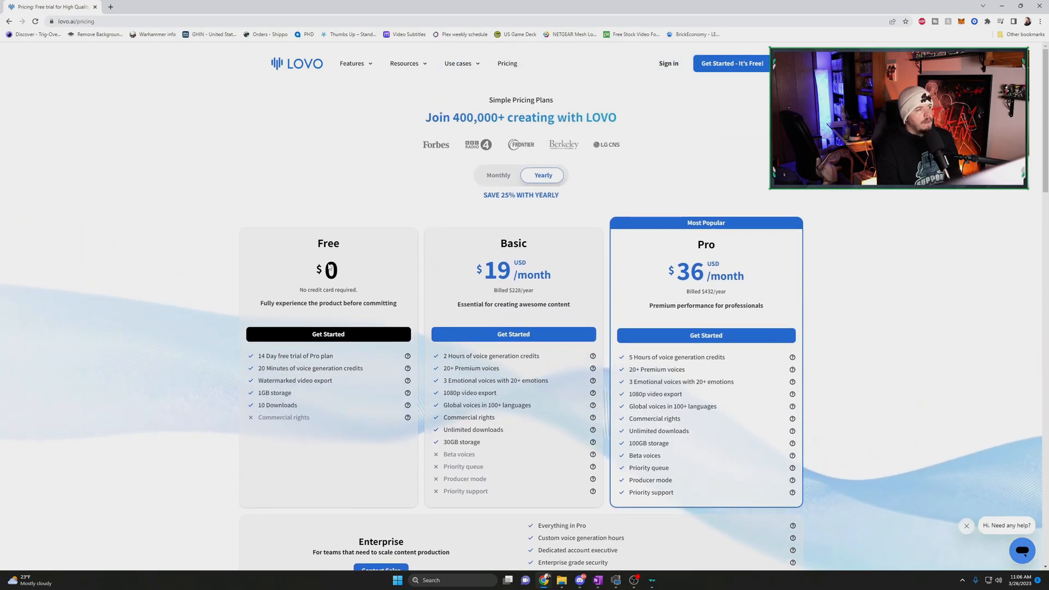
mouse_move(169, 173)
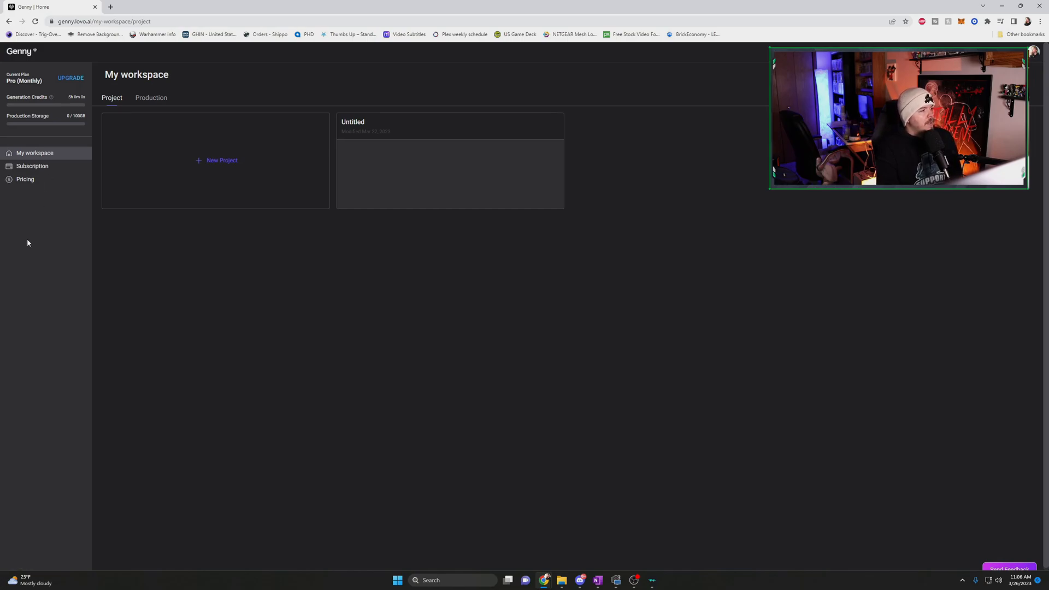
mouse_move(145, 100)
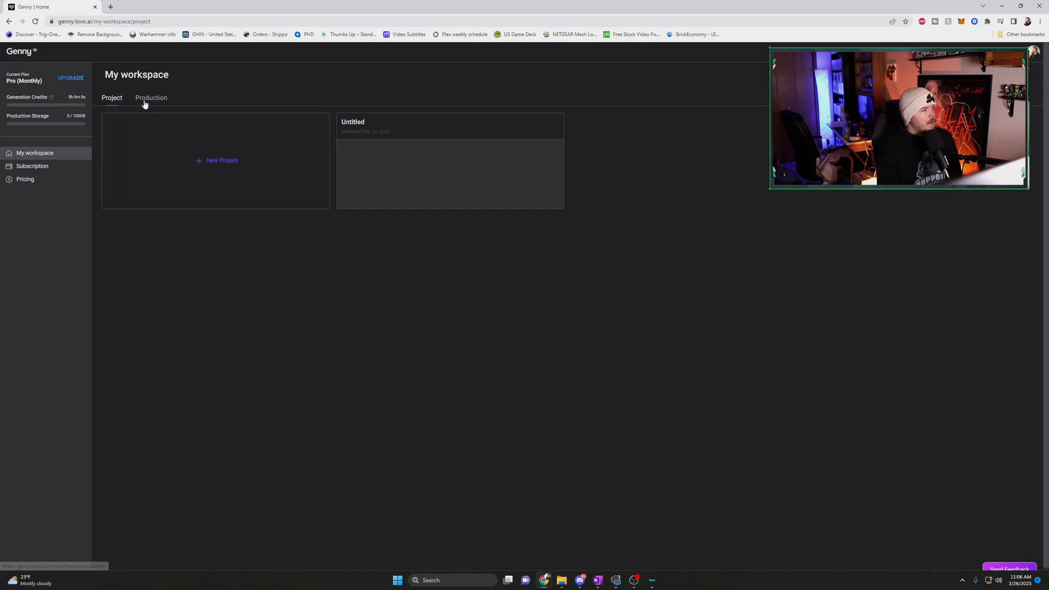
left_click(151, 99)
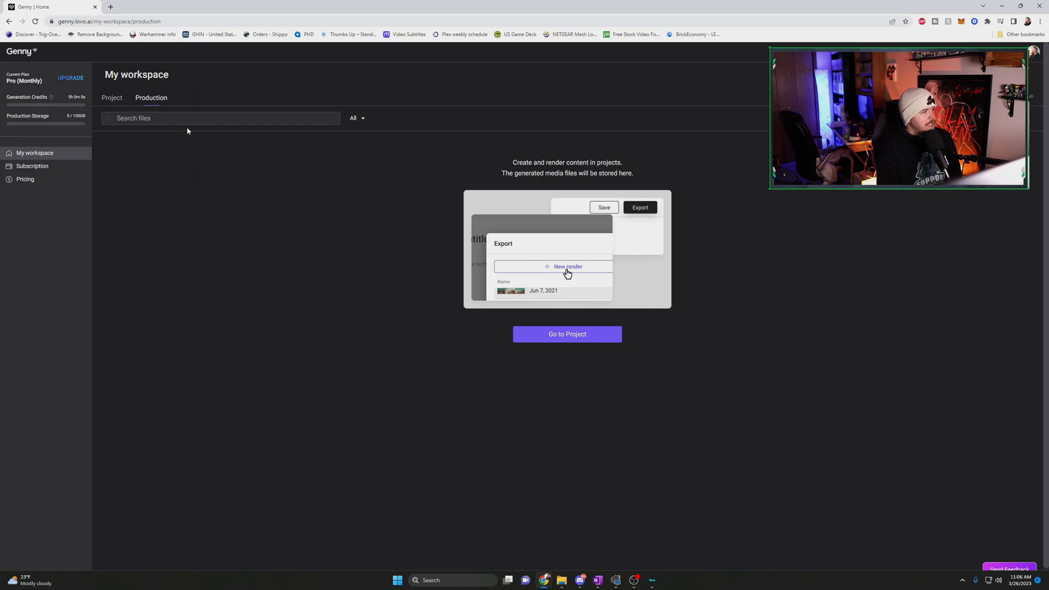
mouse_move(739, 260)
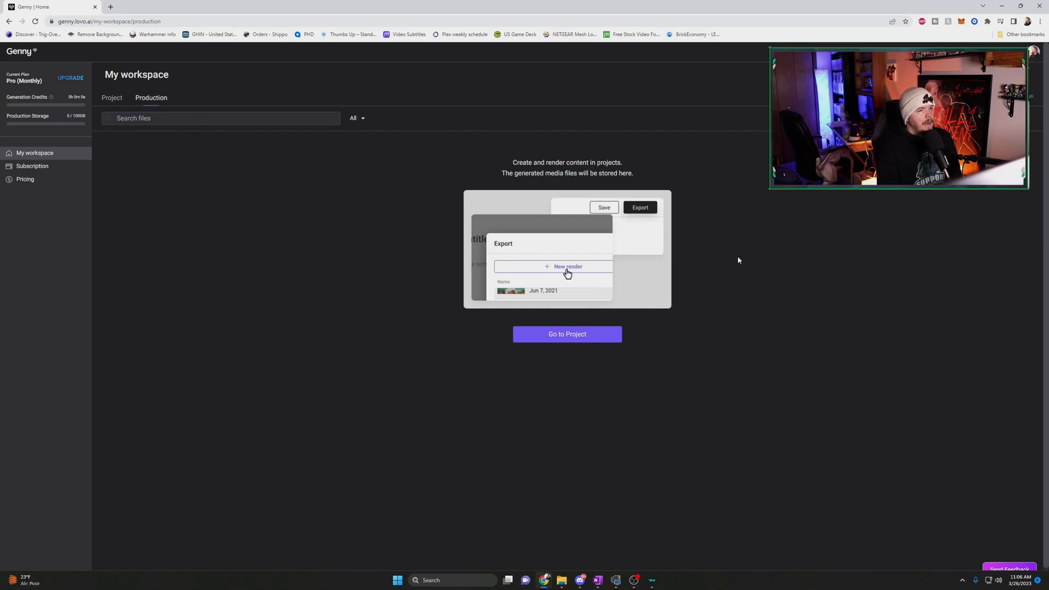
mouse_move(568, 190)
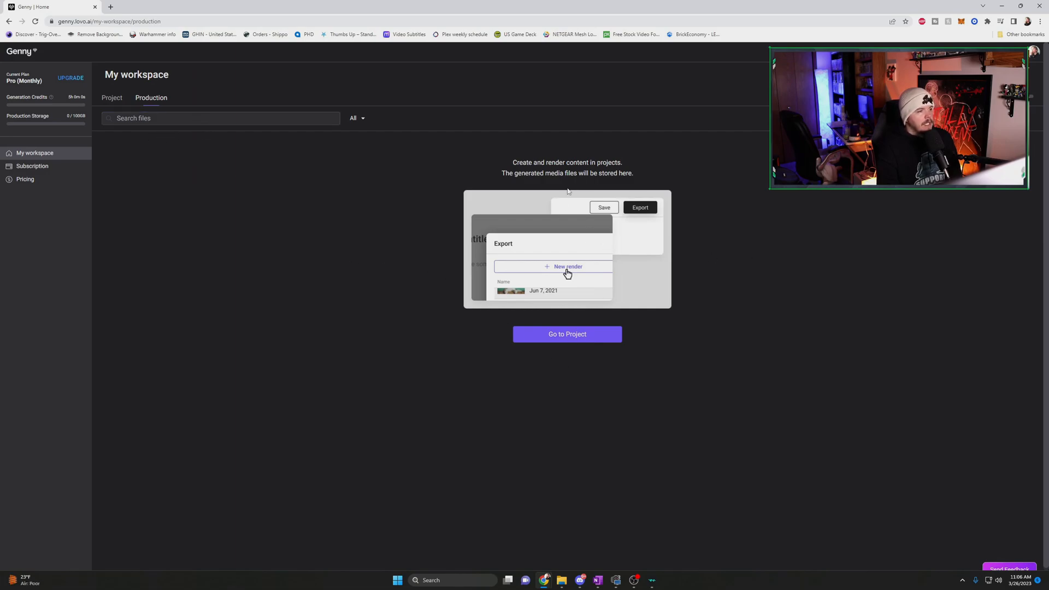
left_click(112, 99)
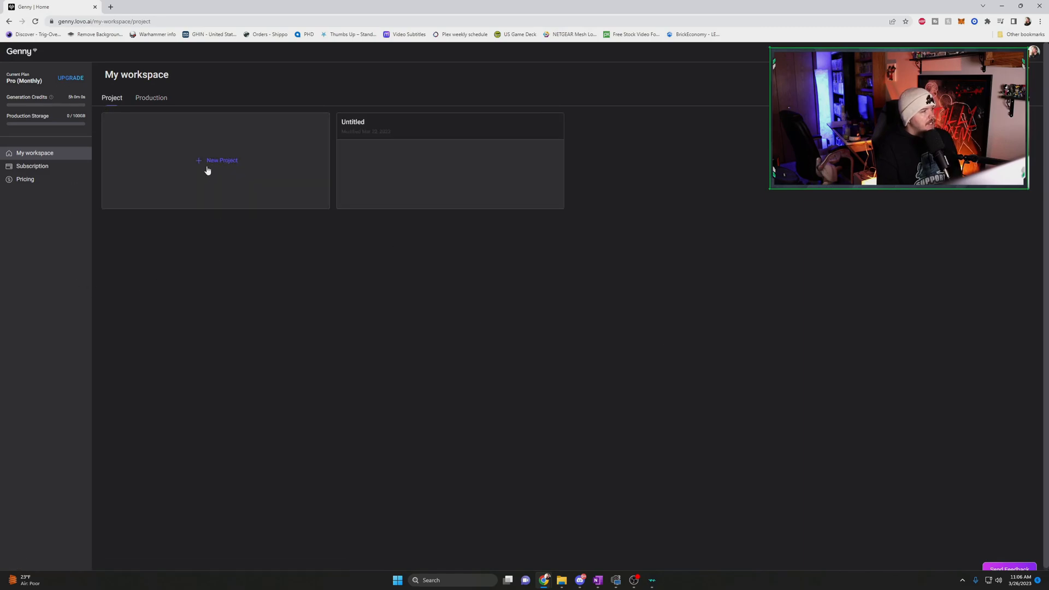
Create a new Voice Over project, opening the editor with empty Kyle and Tim blocks.
left_click(216, 159)
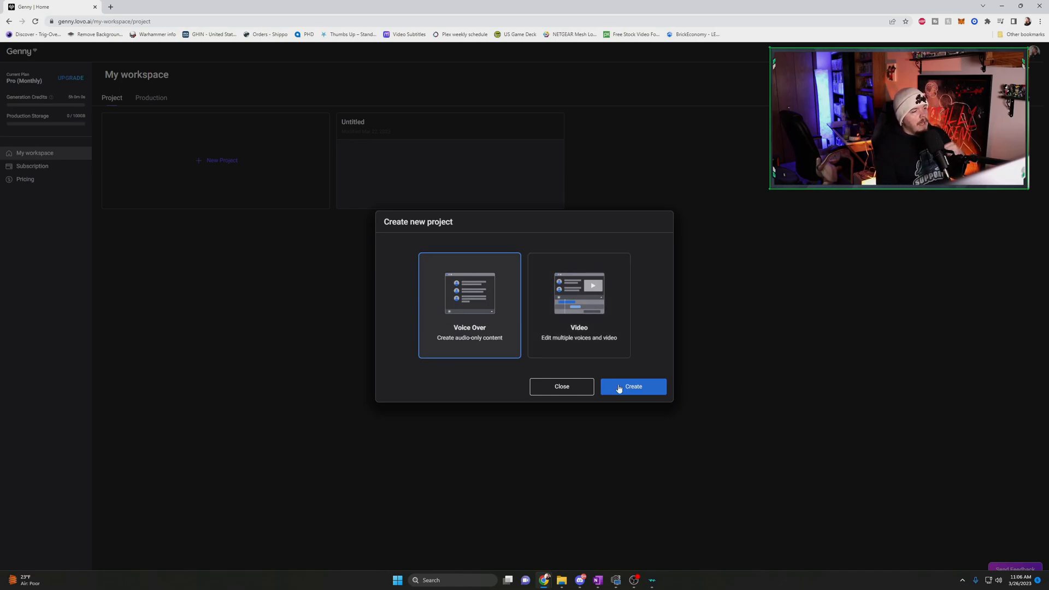
left_click(634, 387)
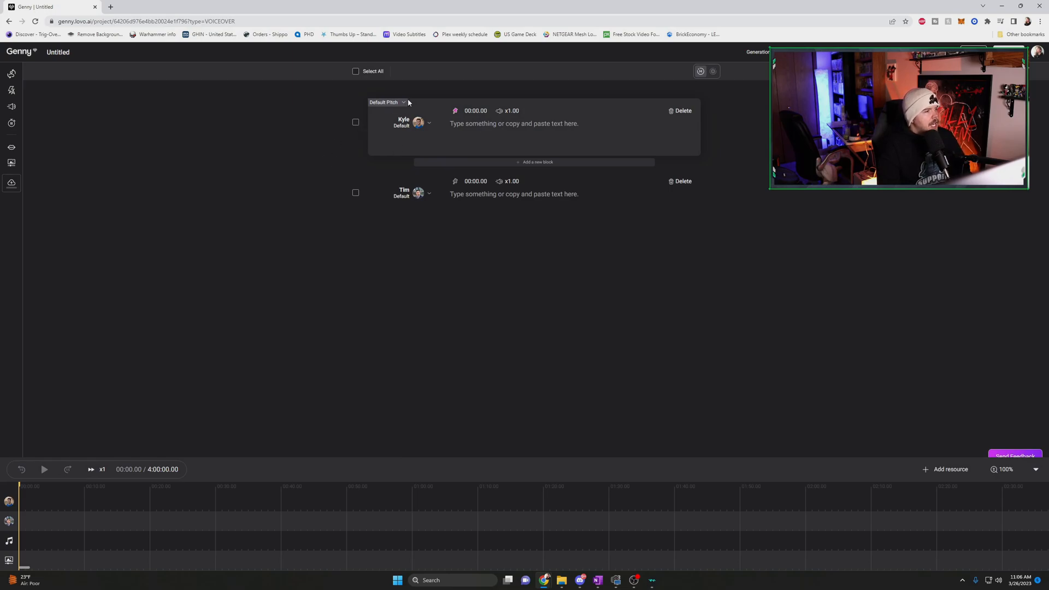
Bring up the first block's voice picker and switch to Global Voice's language filter.
left_click(428, 122)
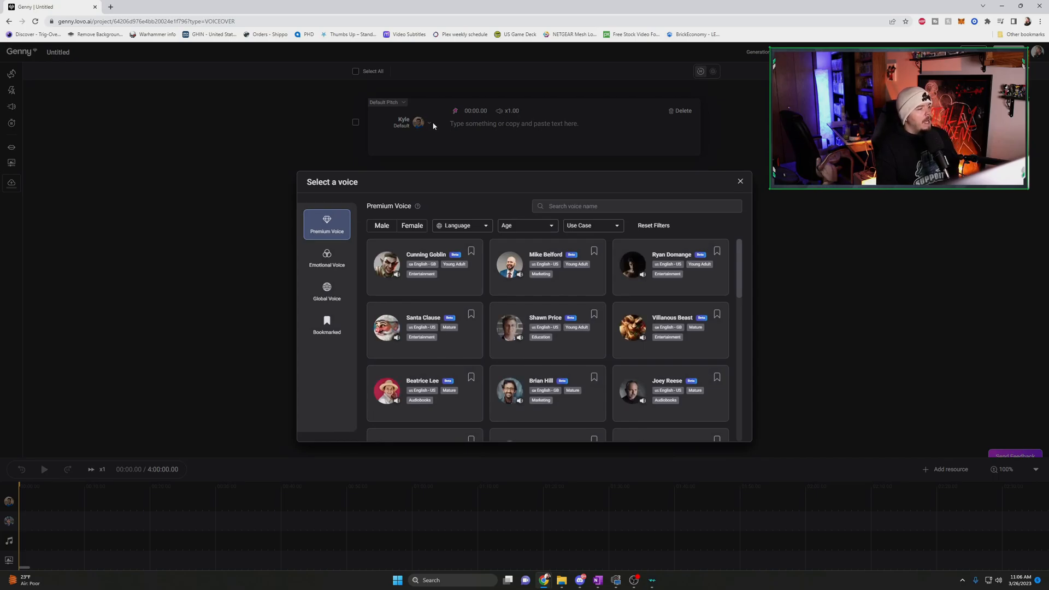
left_click(461, 225)
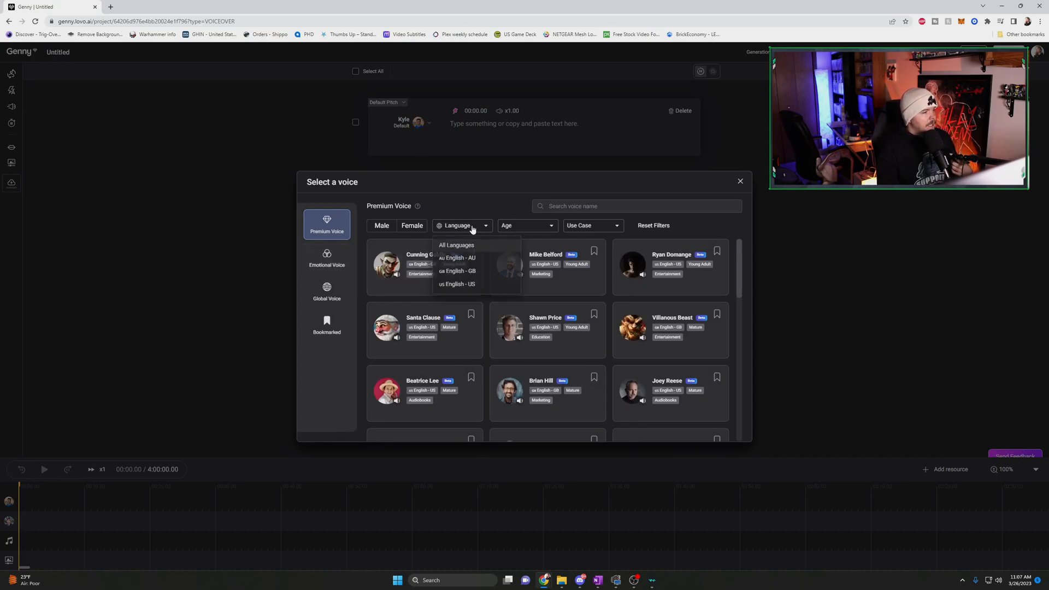
mouse_move(476, 301)
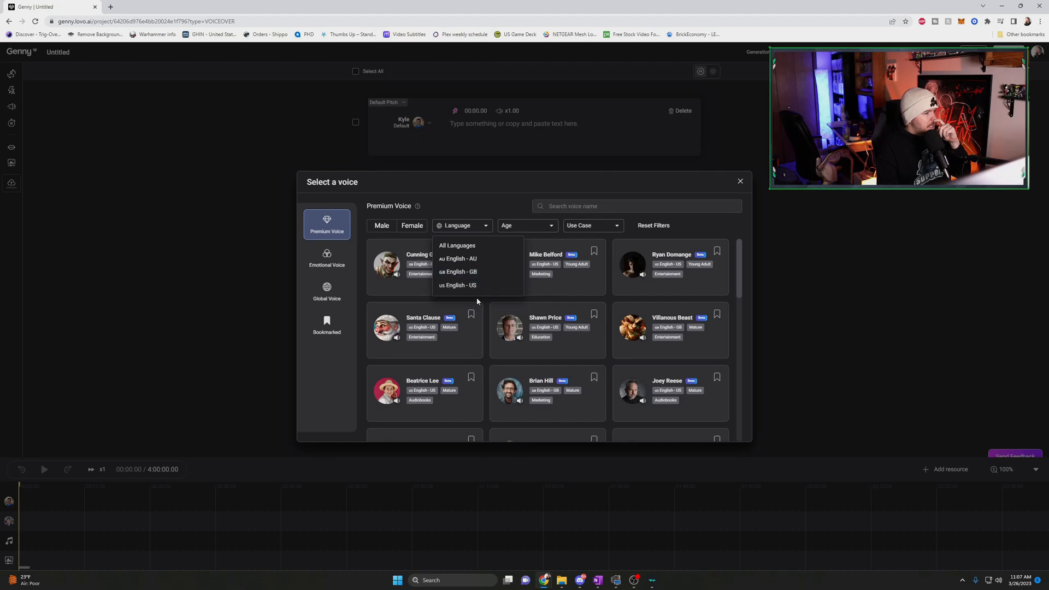
mouse_move(322, 377)
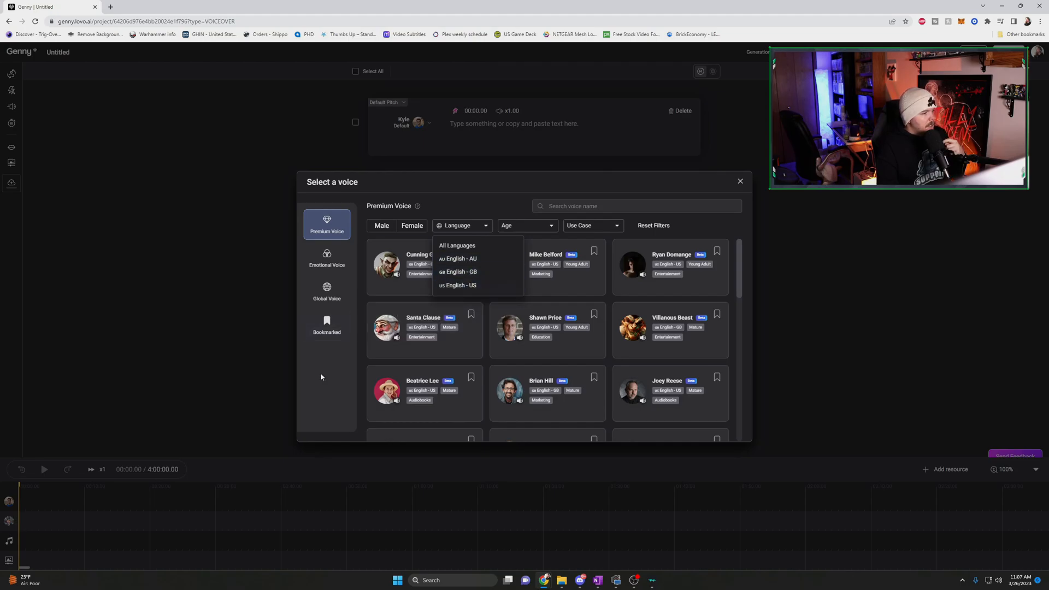
left_click(327, 292)
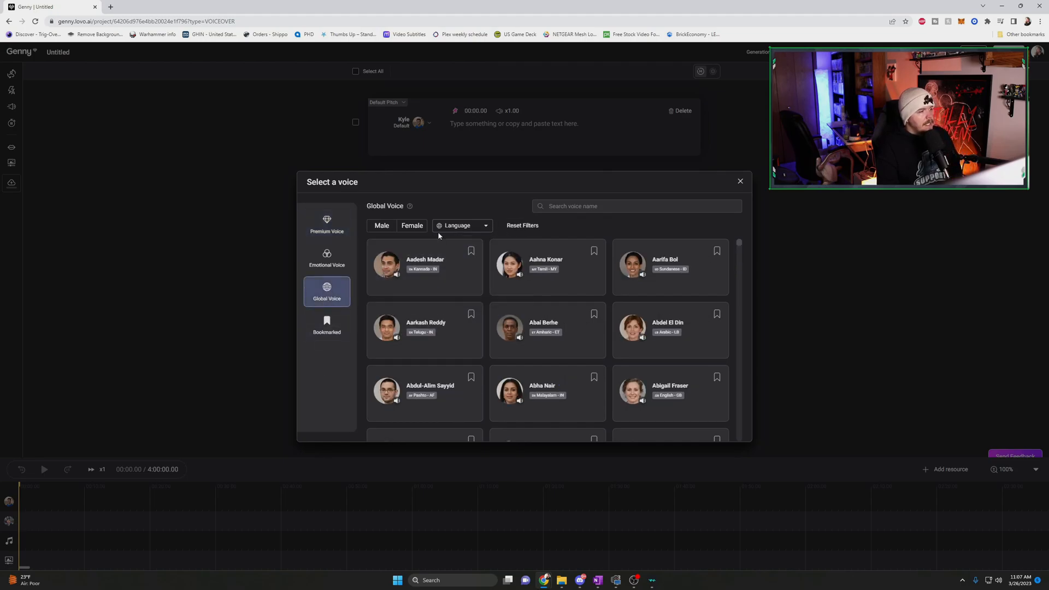
left_click(461, 225)
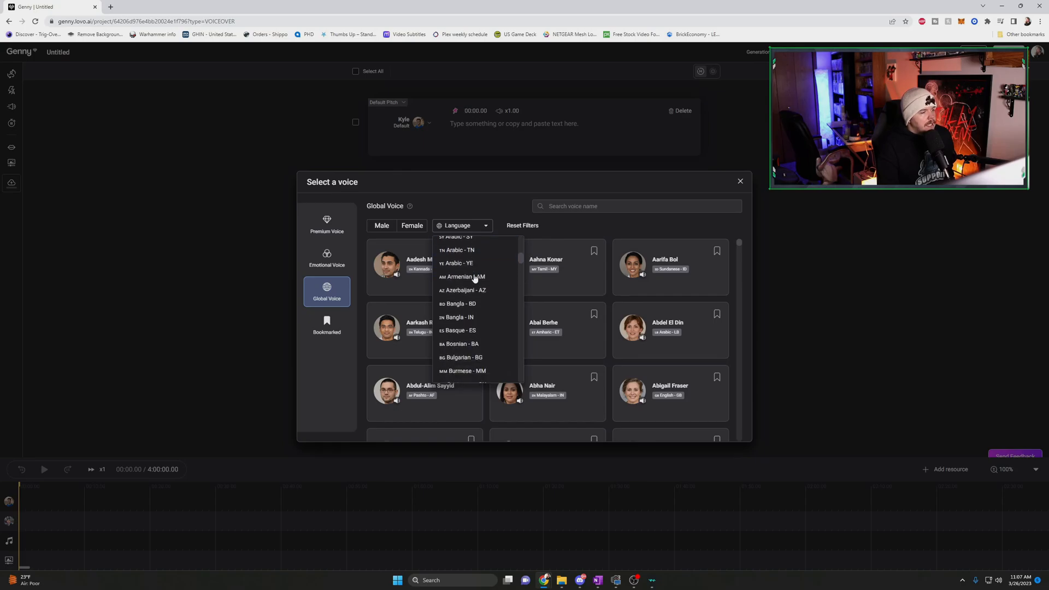
Filter the global voices to German - AT and assign Wilhelm Wagner to the block.
scroll("down", 3)
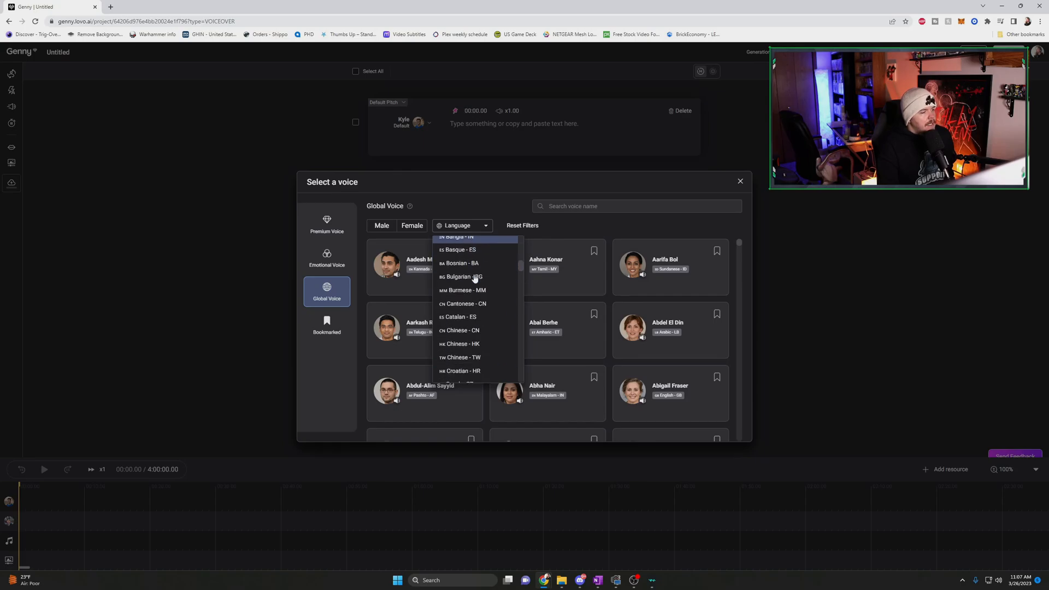
scroll("down", 3)
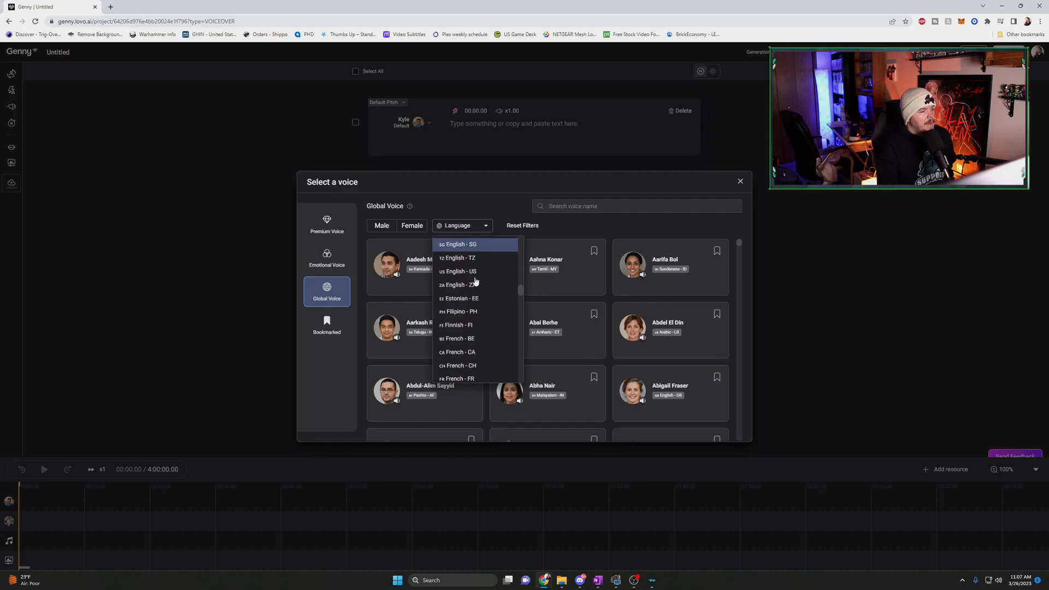
scroll("down", 3)
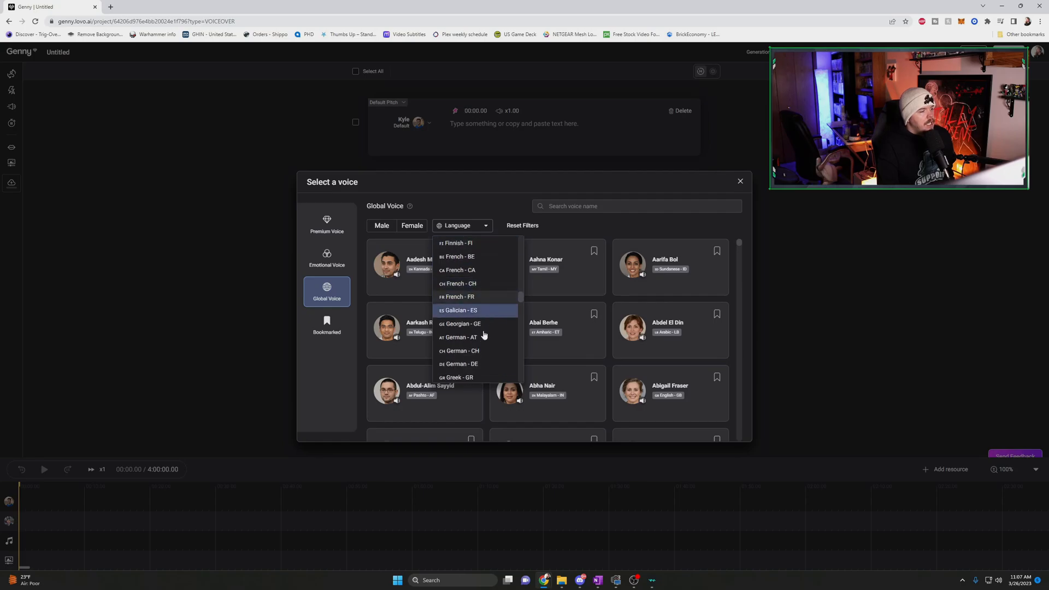
scroll("down", 3)
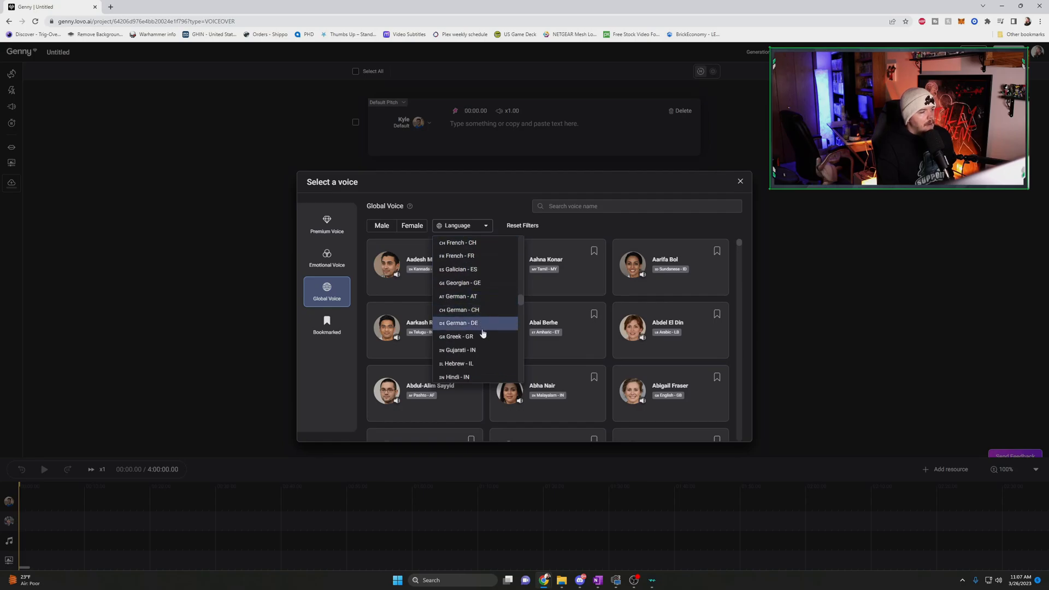
left_click(461, 296)
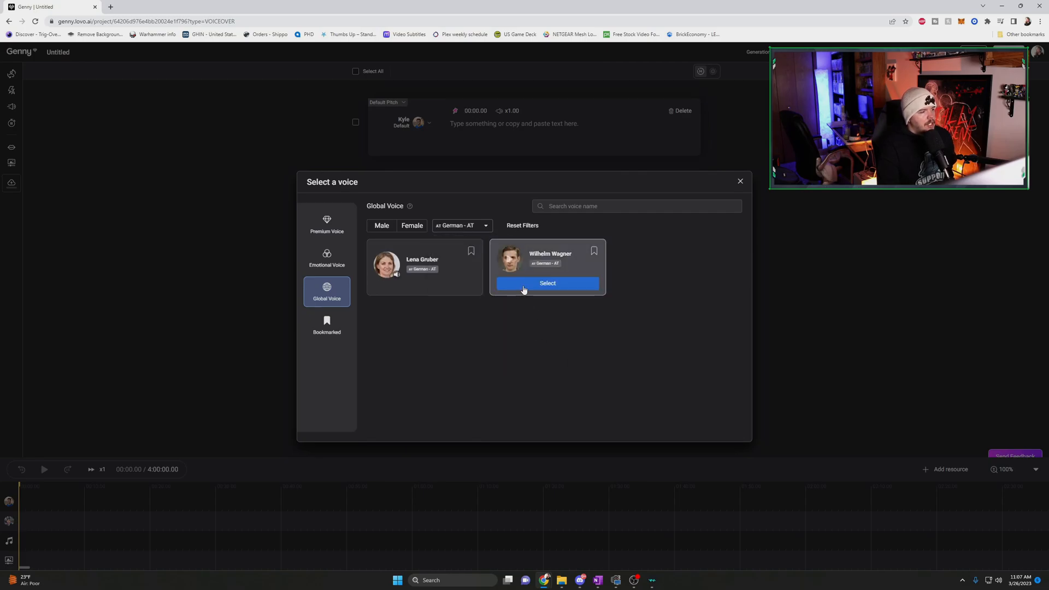
left_click(547, 283)
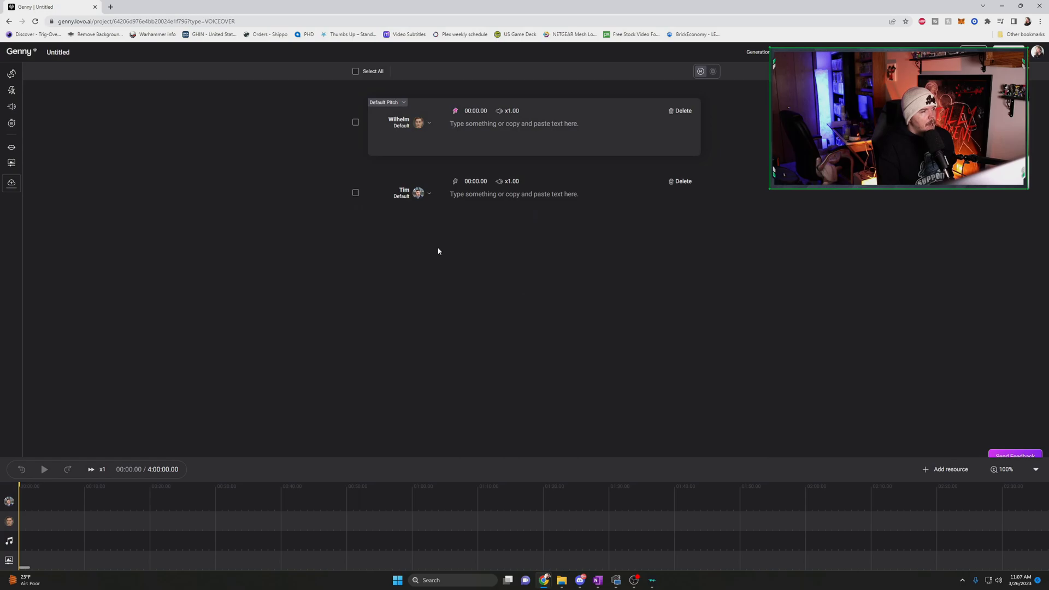
Select the whole video script in Google Docs and copy it.
left_click(513, 124)
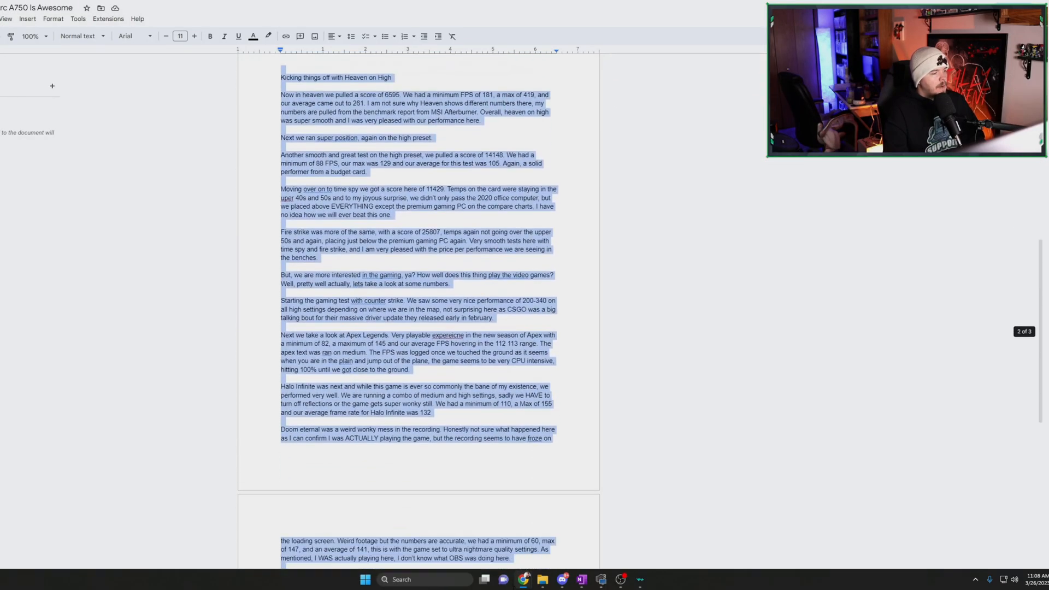
right_click(400, 298)
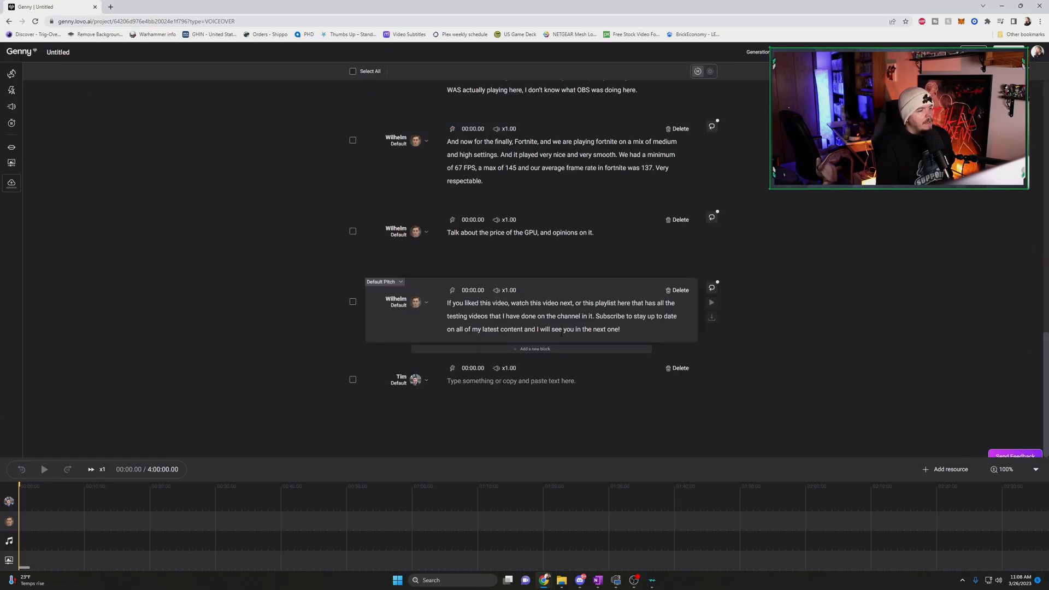
Paste the script into Genny so it fills many Wilhelm-voiced blocks and look through them.
scroll("down", 3)
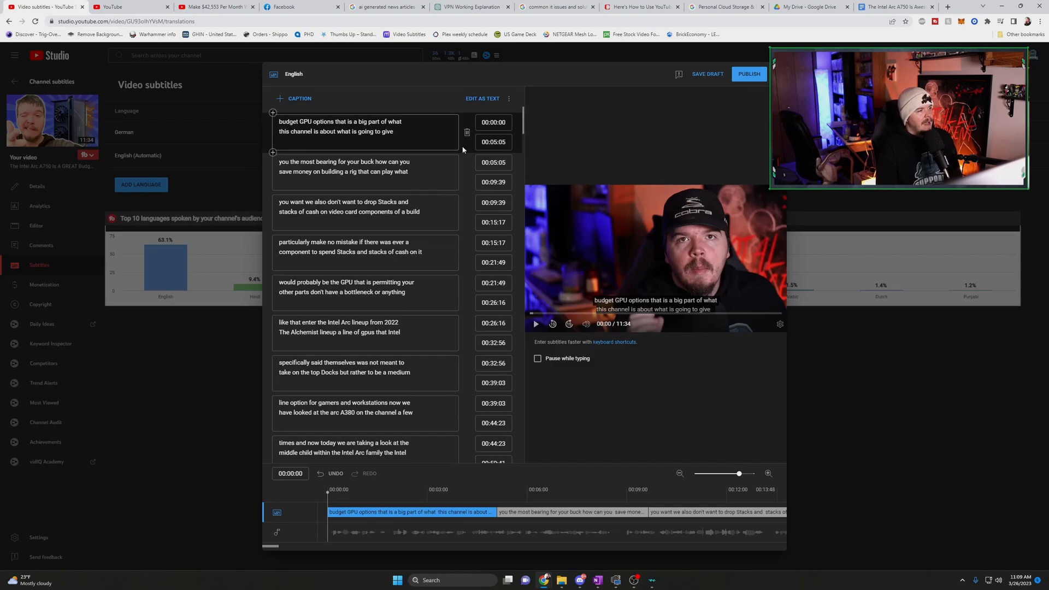
mouse_move(493, 142)
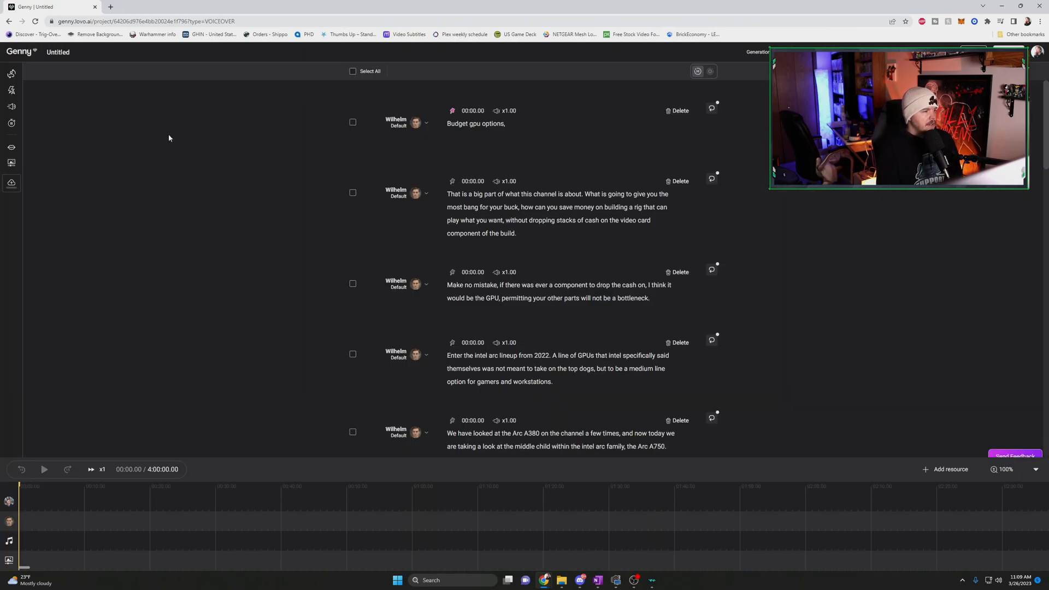
Delete the empty Tim block and generate speech for all 29 Wilhelm blocks into the timeline.
scroll("down", 3)
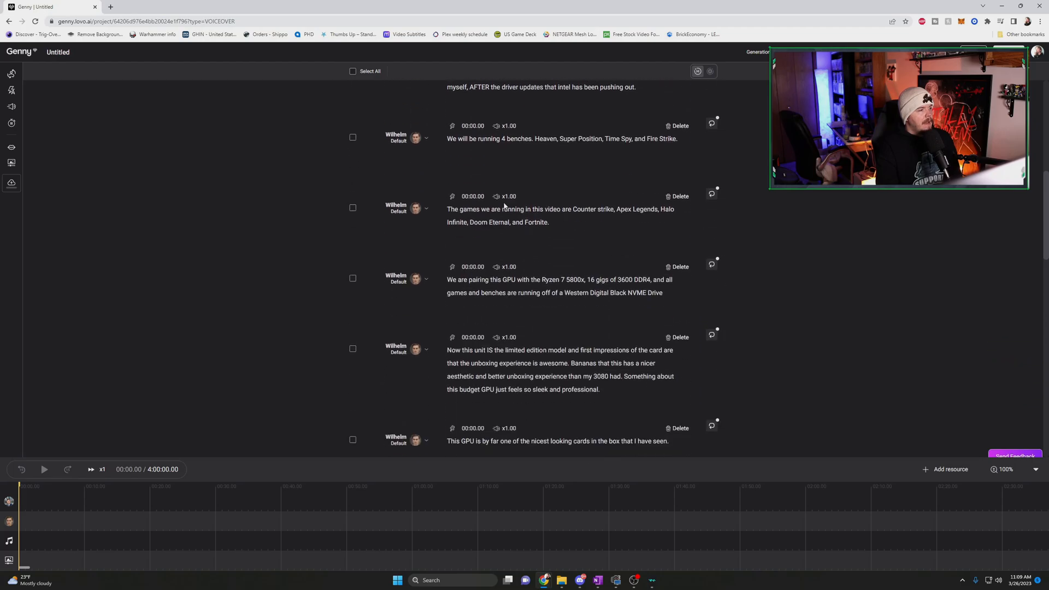
scroll("down", 3)
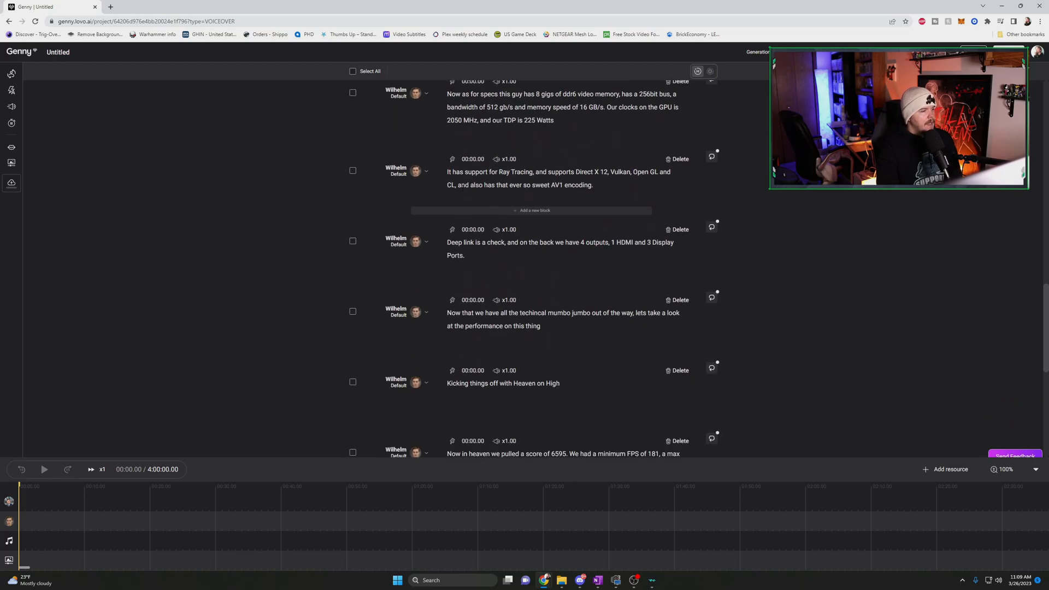
scroll("down", 3)
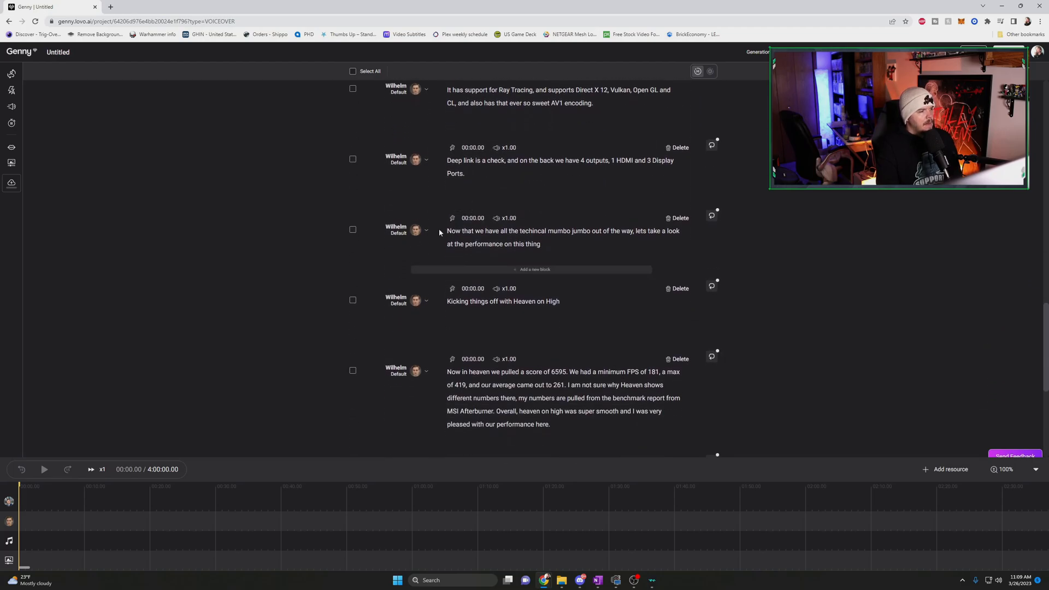
scroll("down", 3)
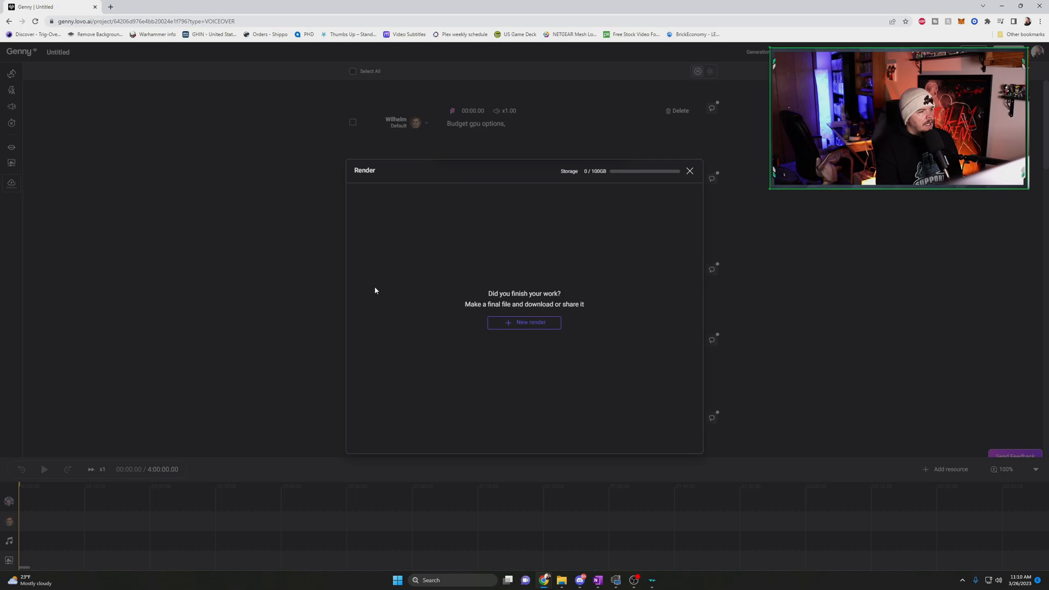
mouse_move(387, 249)
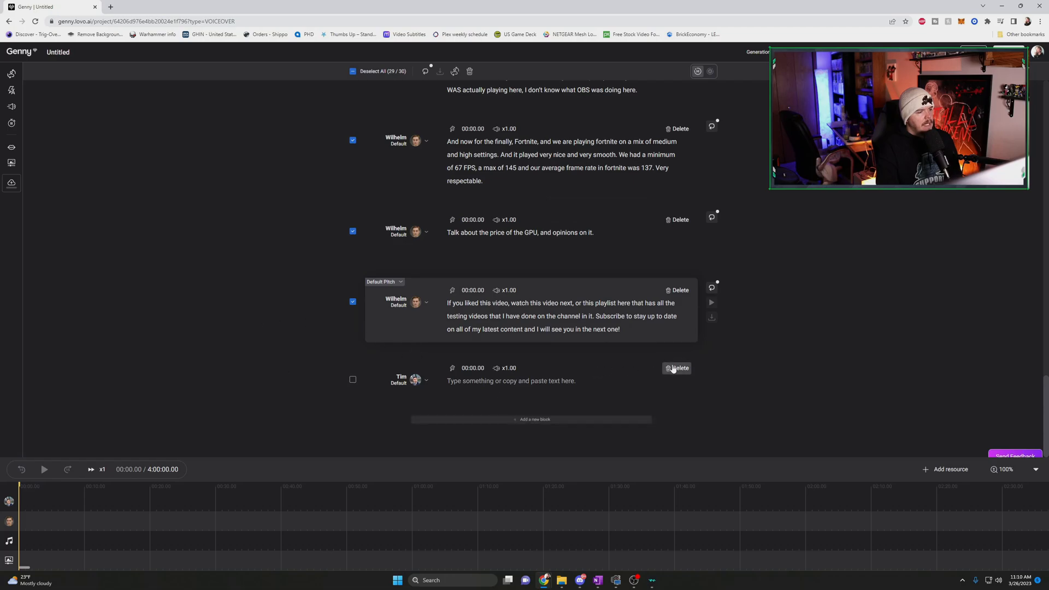
left_click(677, 368)
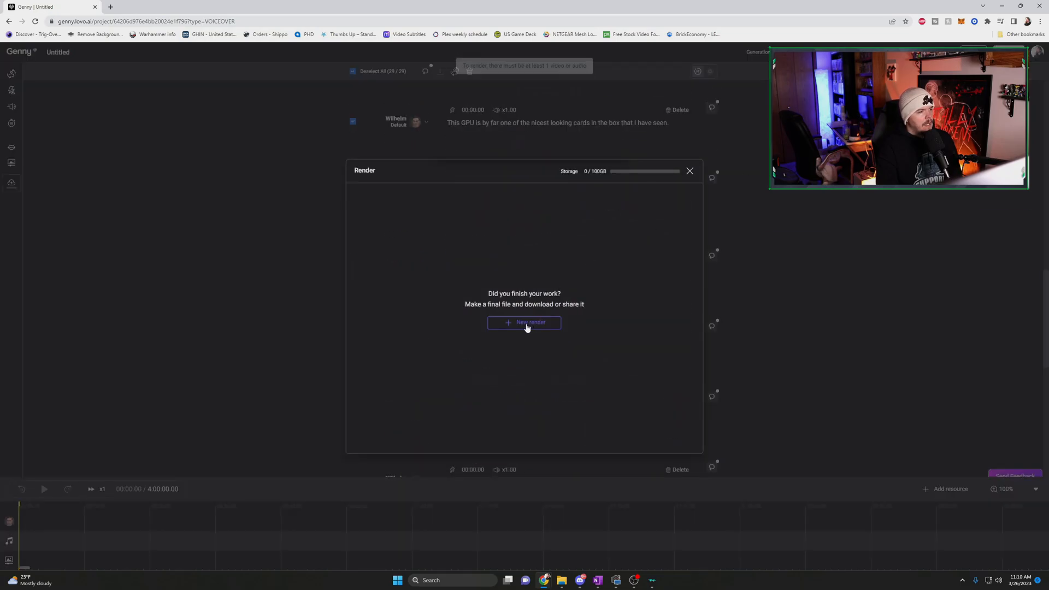
mouse_move(321, 228)
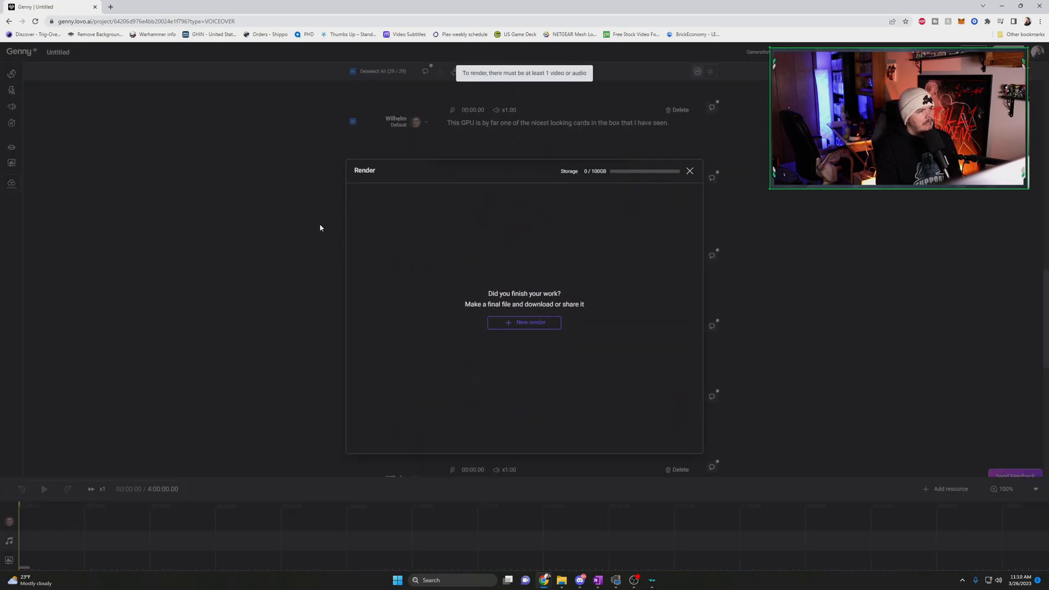
left_click(689, 170)
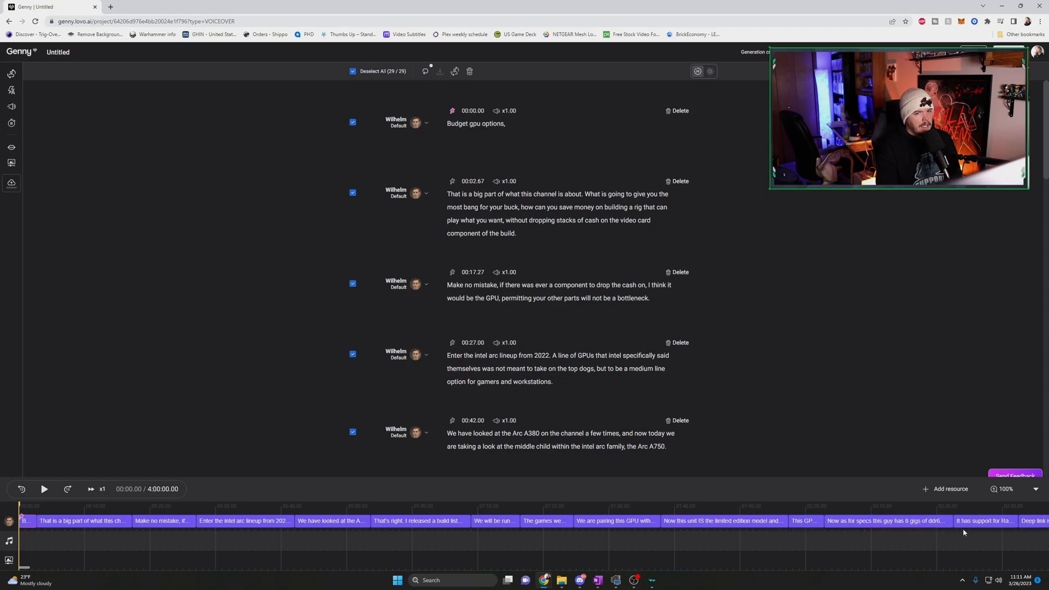
mouse_move(446, 485)
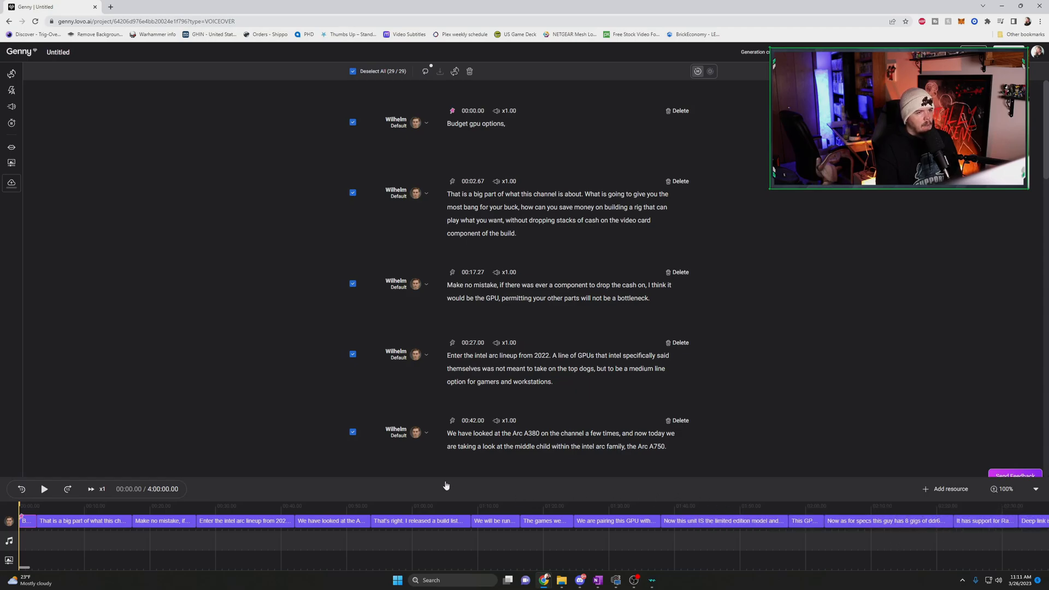
Start a new render named 'A750 Vide German' in mp3 format.
scroll("down", 3)
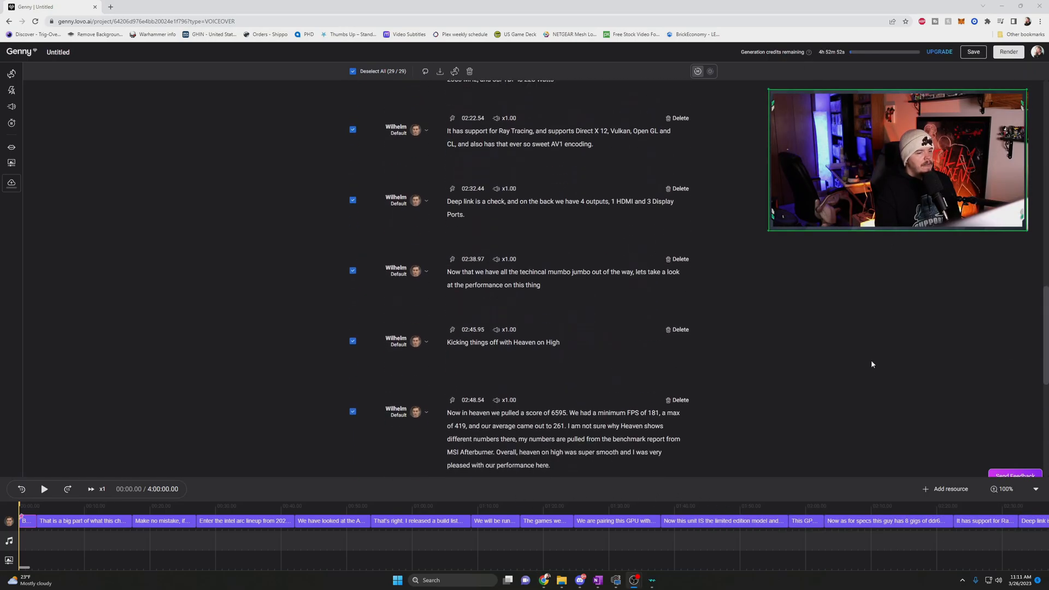
scroll("down", 3)
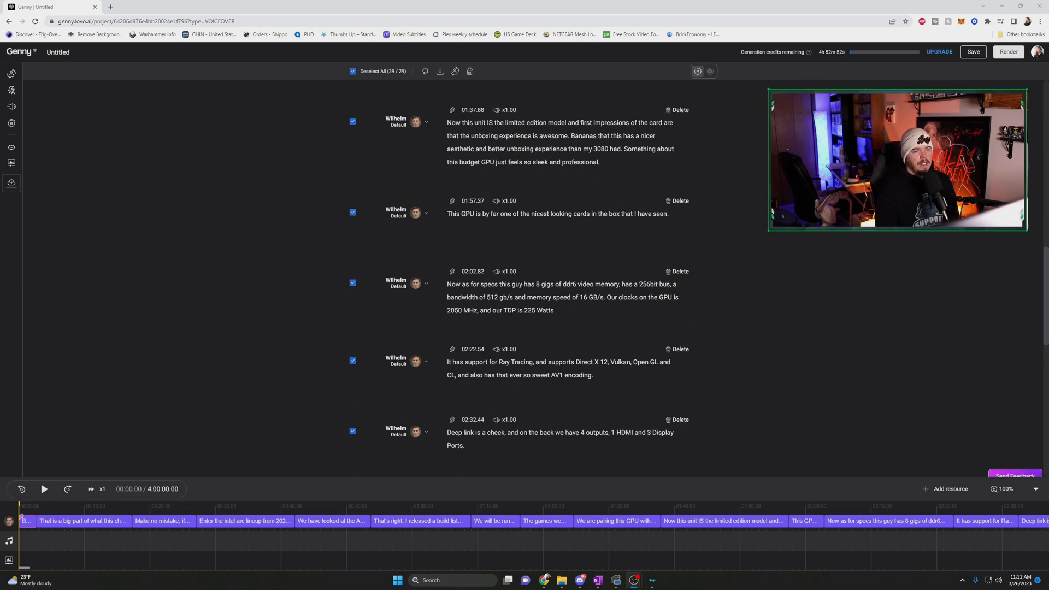
mouse_move(271, 207)
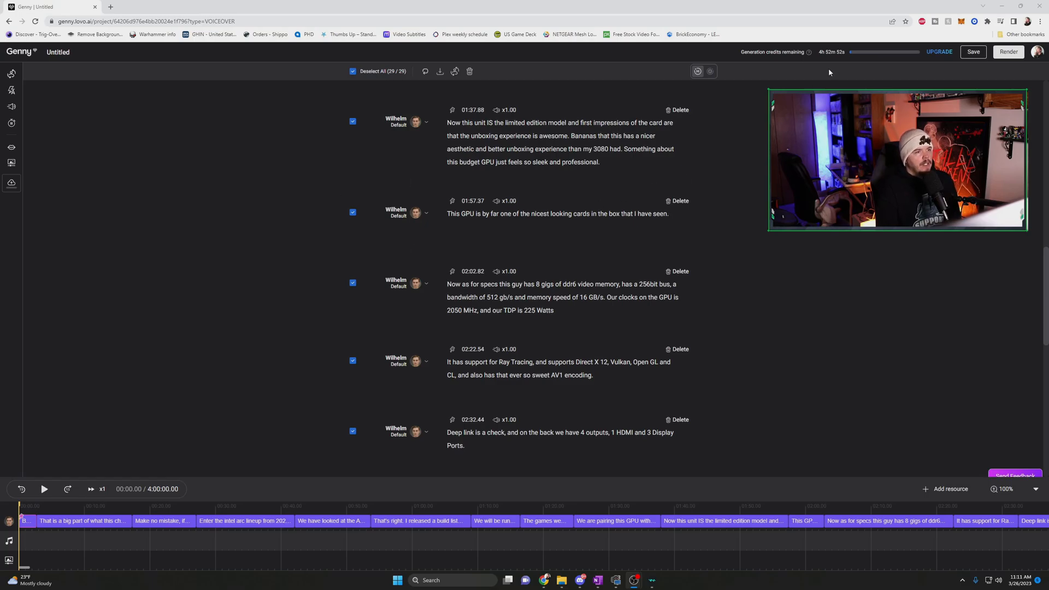
left_click(1009, 52)
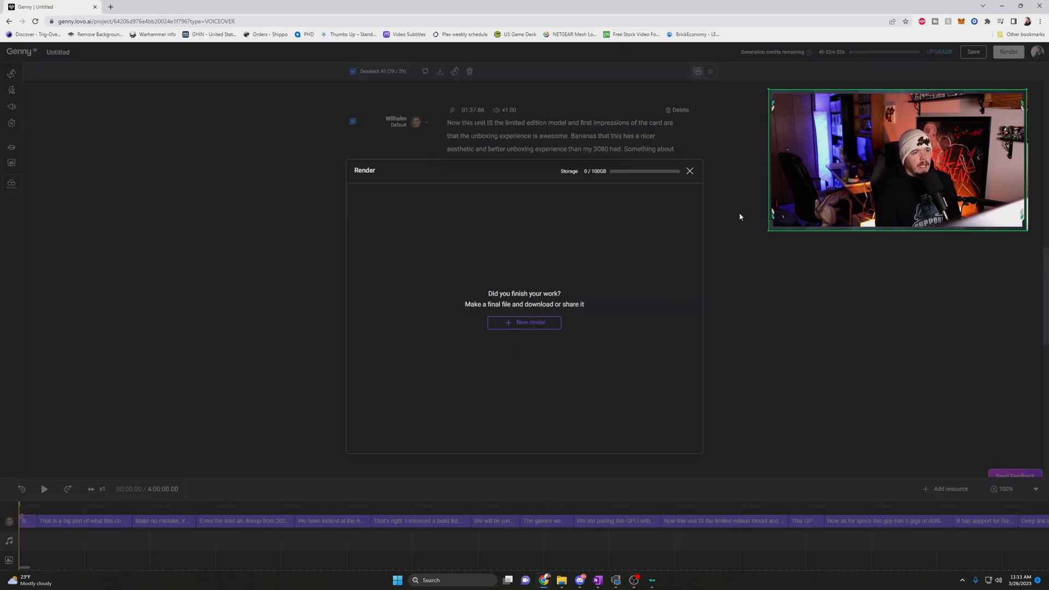
left_click(525, 323)
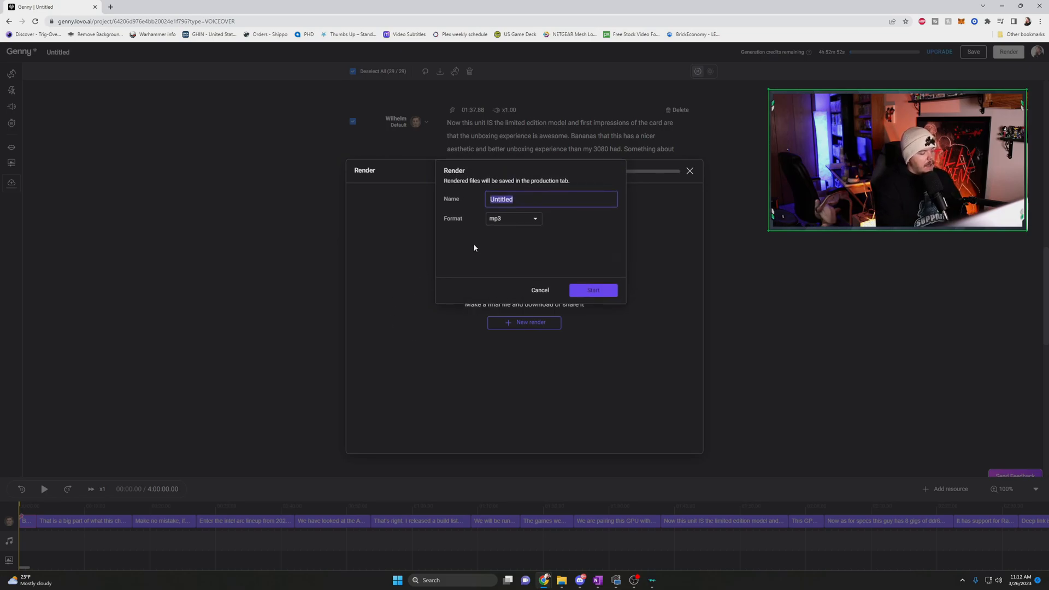
type("A750 Vide German")
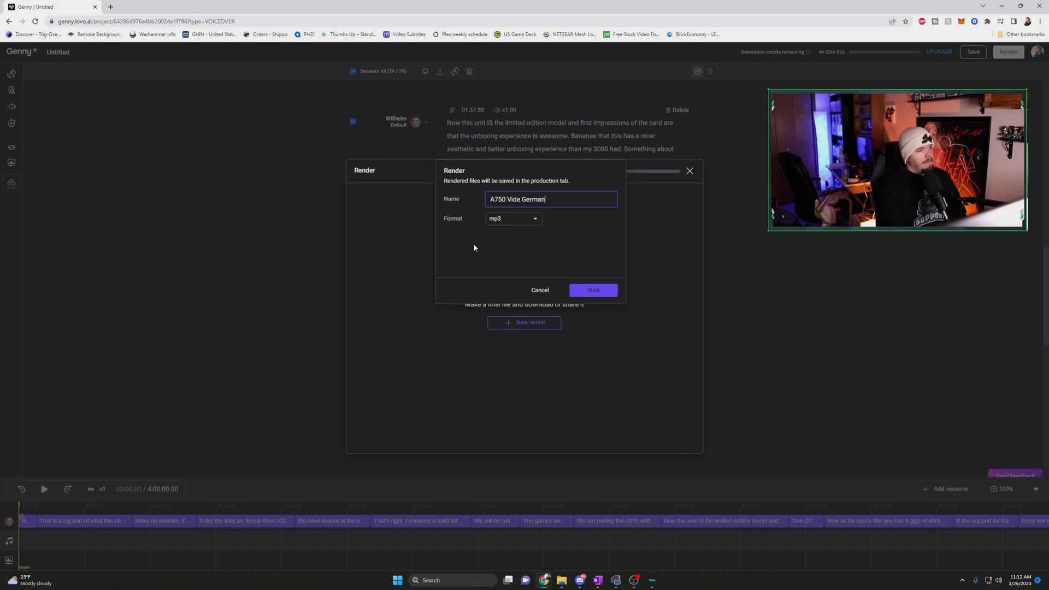
left_click(593, 291)
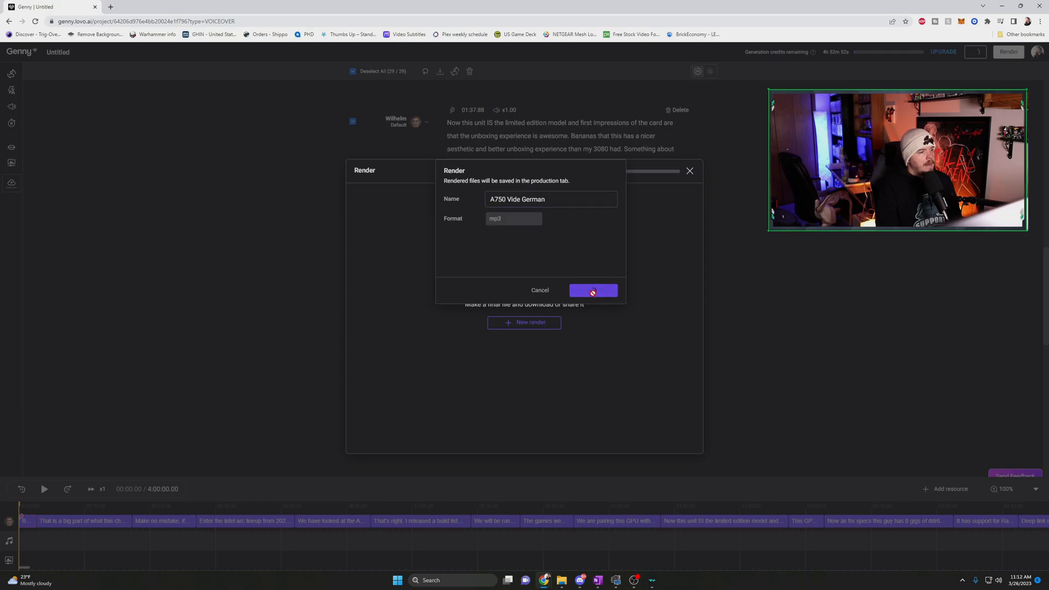
left_click(592, 291)
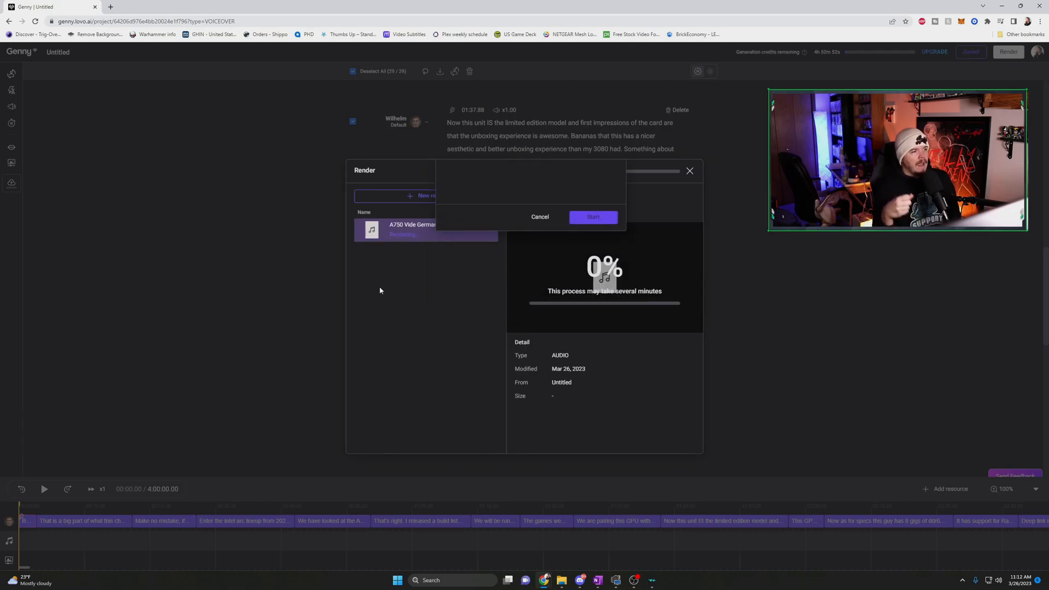
Let the A750 Vide German render reach 100% at 8.1 MB and download it.
left_click(592, 217)
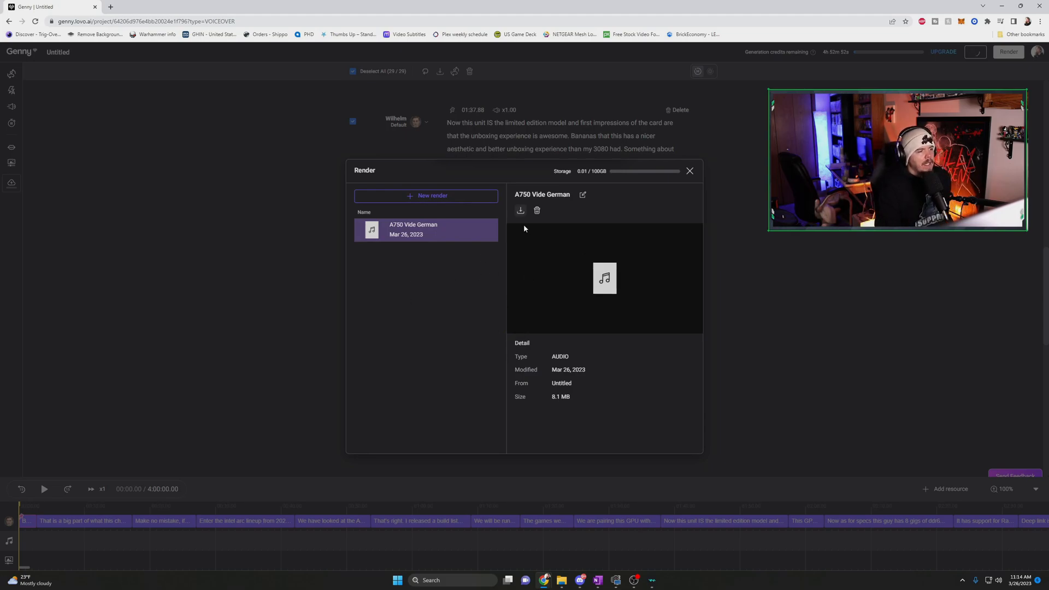
left_click(520, 211)
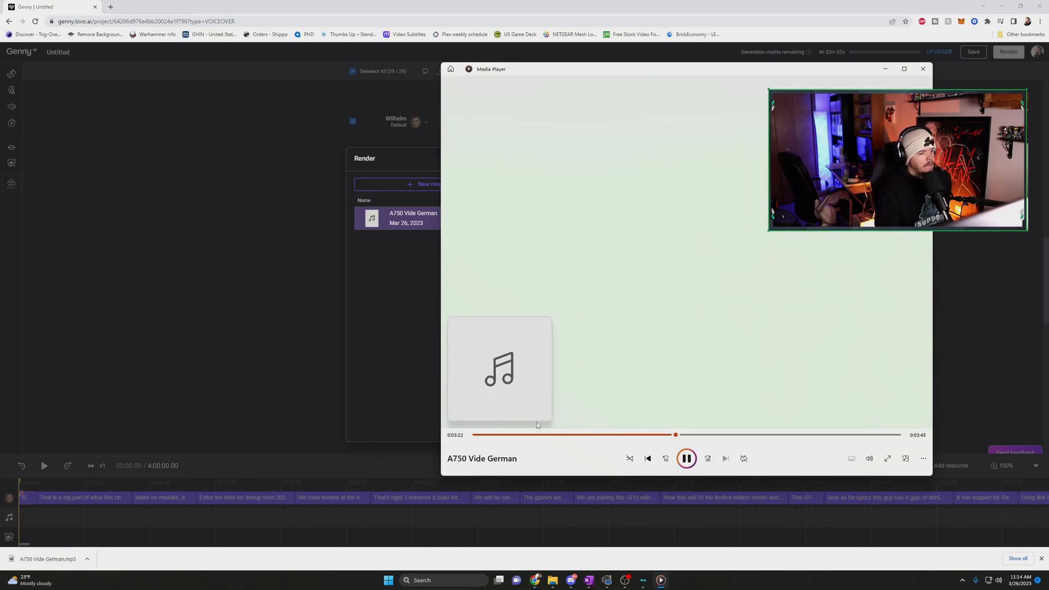
mouse_move(528, 485)
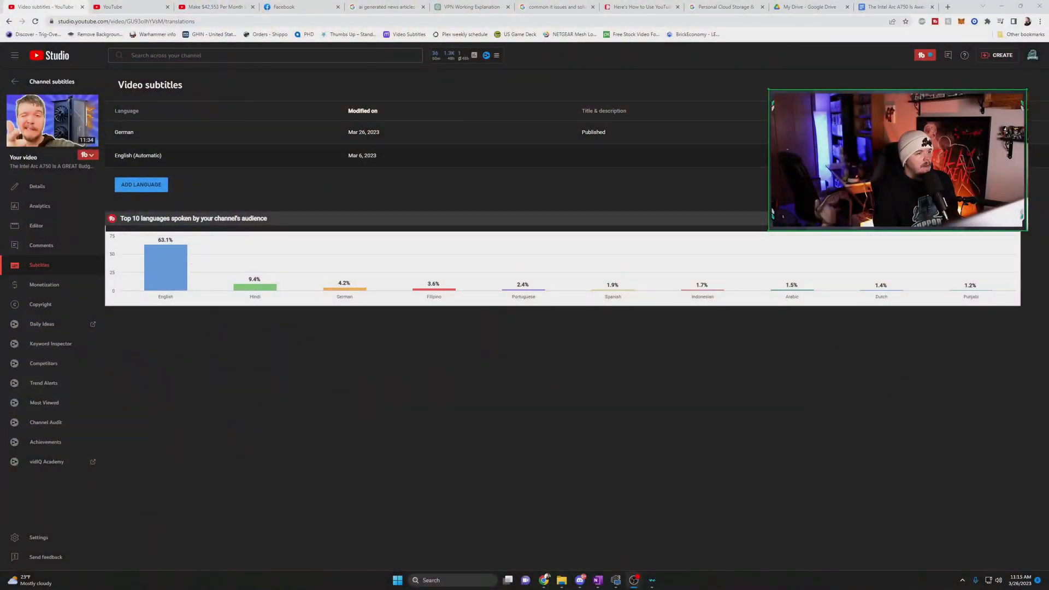
Open the English (Automatic) subtitles with Edit timings and scroll through the timed captions.
left_click(138, 155)
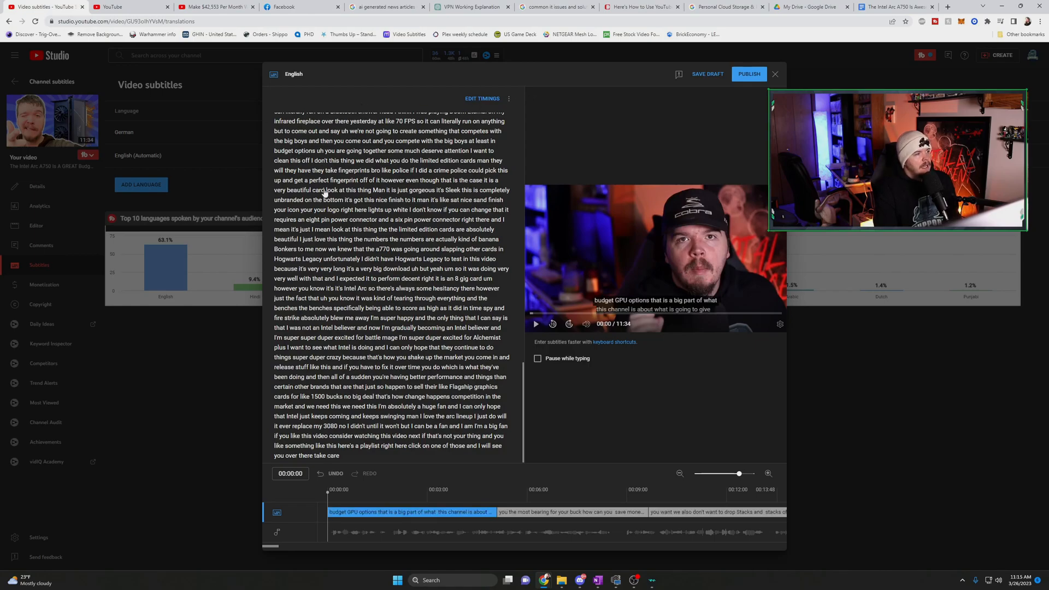
left_click(483, 99)
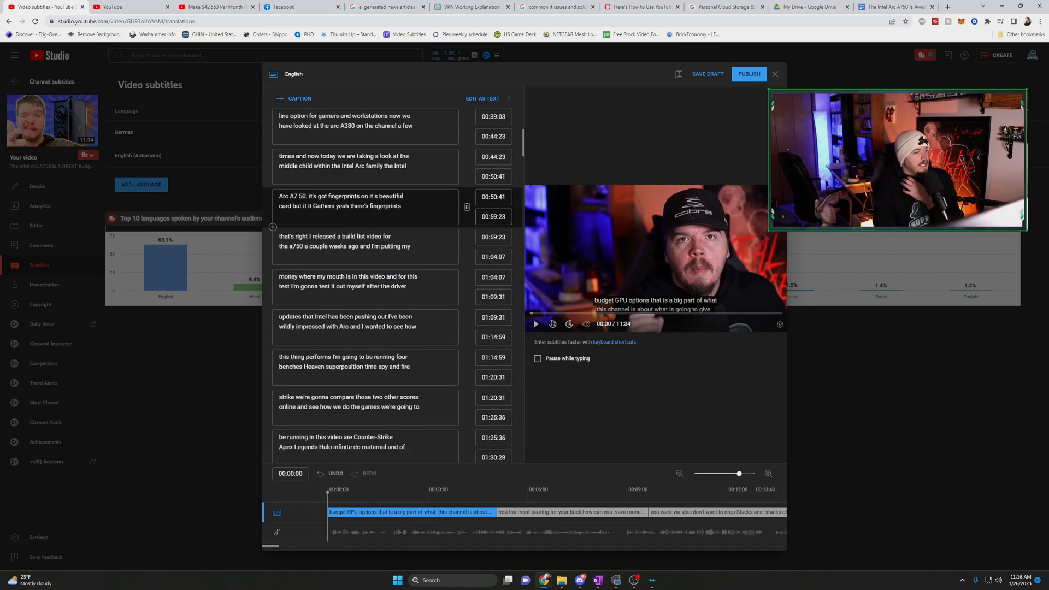
scroll("down", 3)
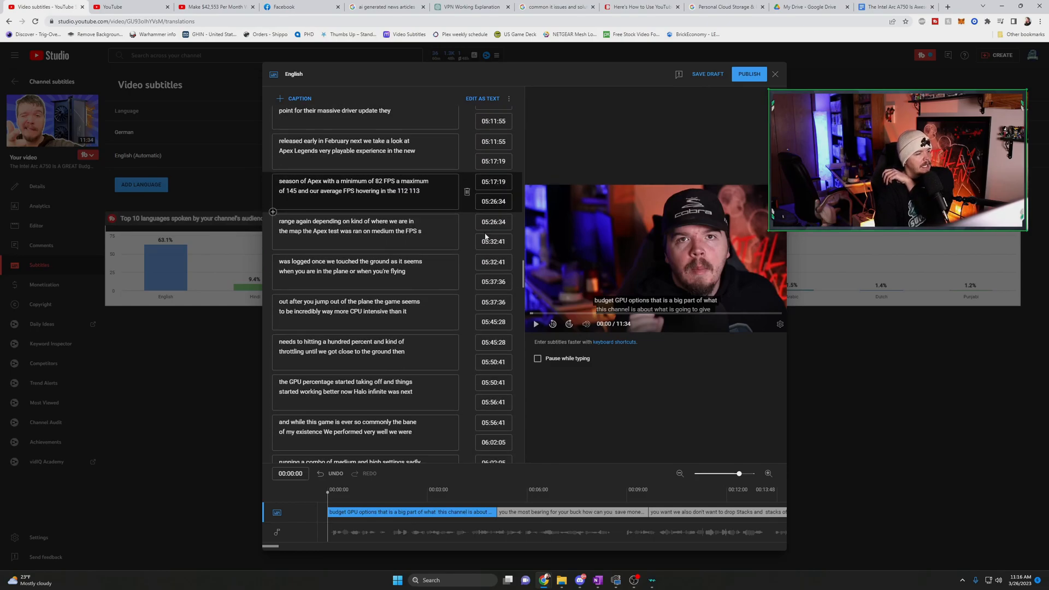
scroll("down", 3)
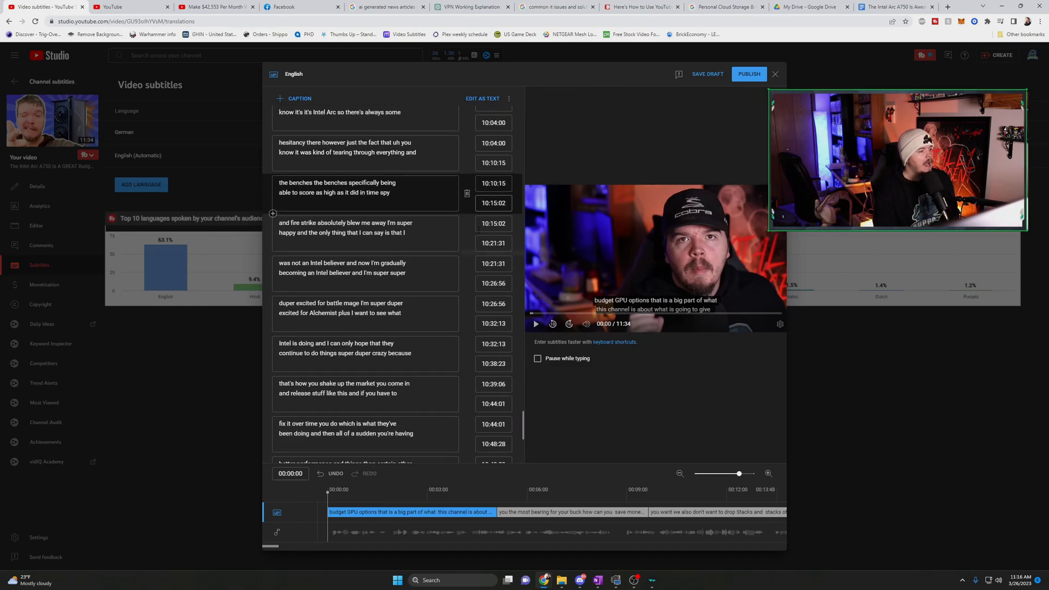
scroll("down", 3)
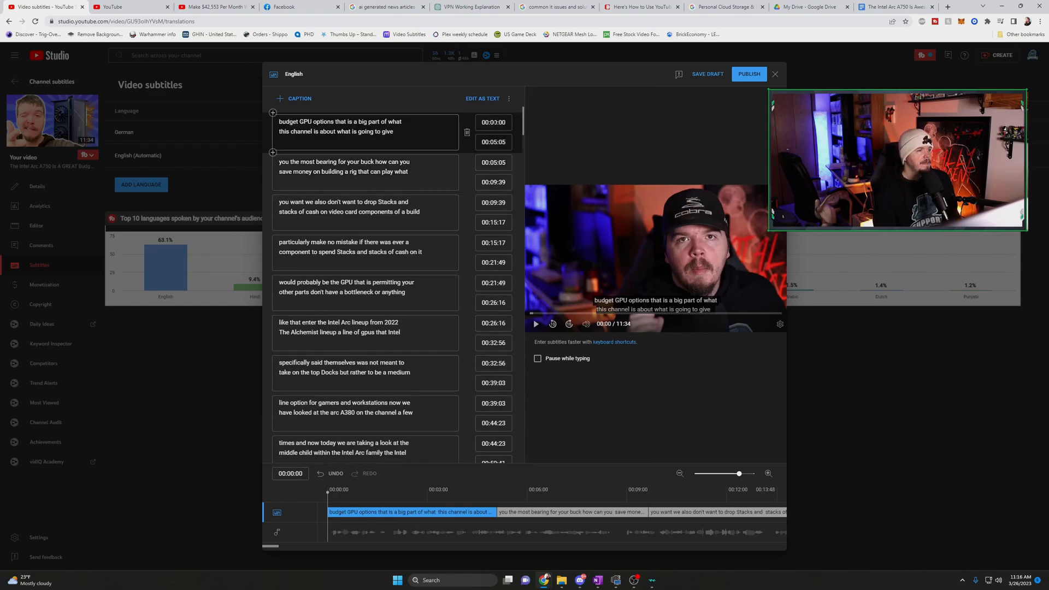
left_click(775, 74)
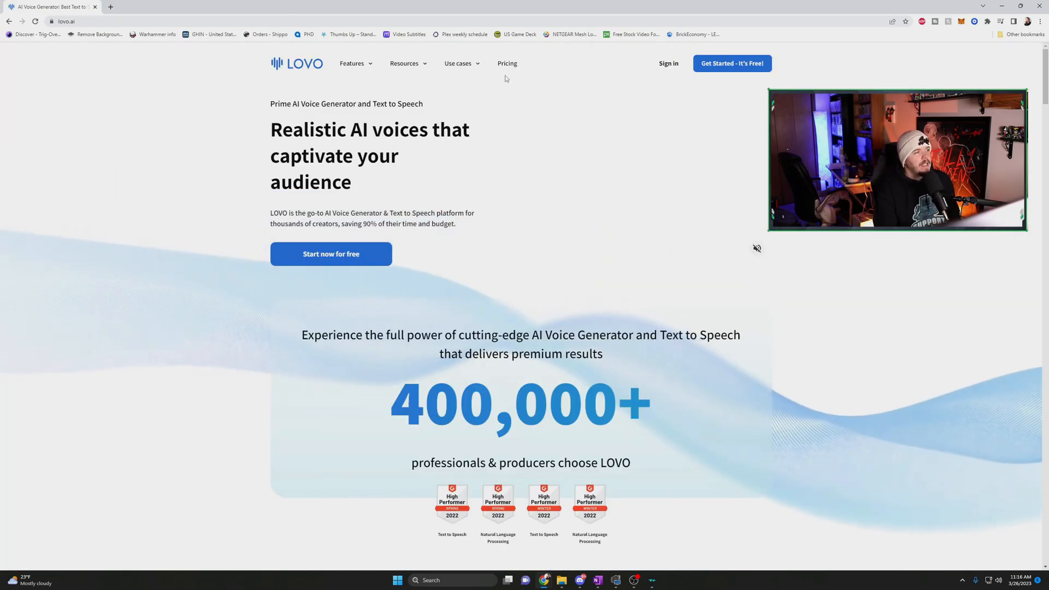
Open LOVO's Pricing page and switch to monthly billing showing Basic $25 and Pro $48.
left_click(507, 63)
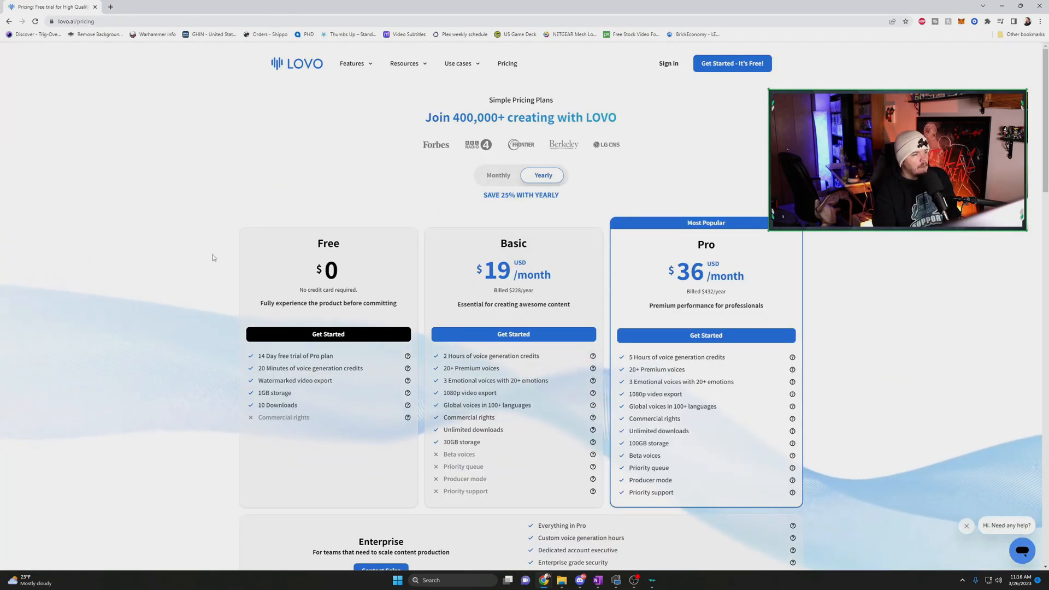
scroll("down", 3)
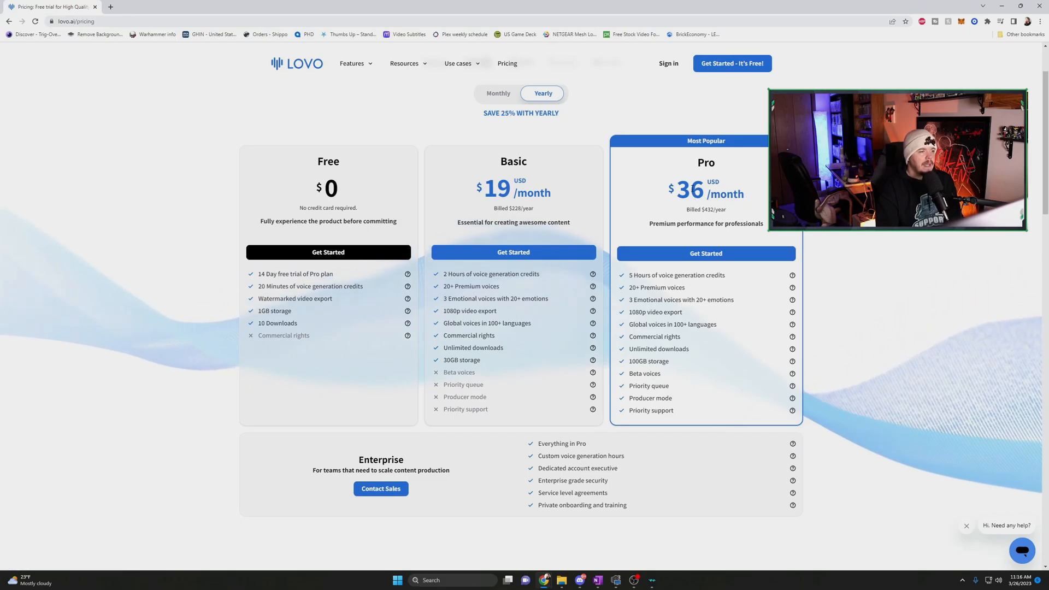
left_click(498, 93)
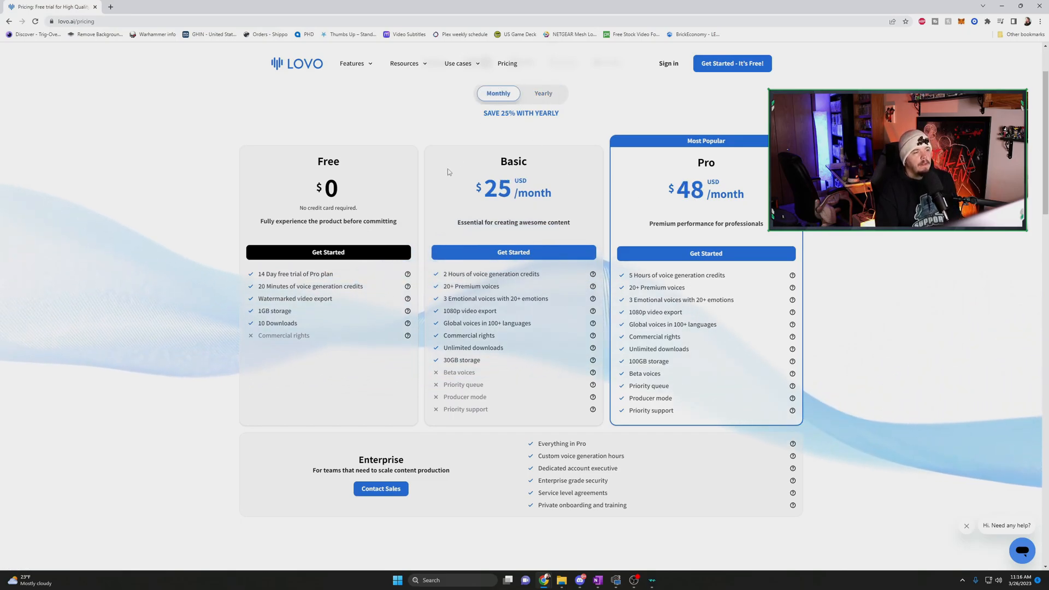